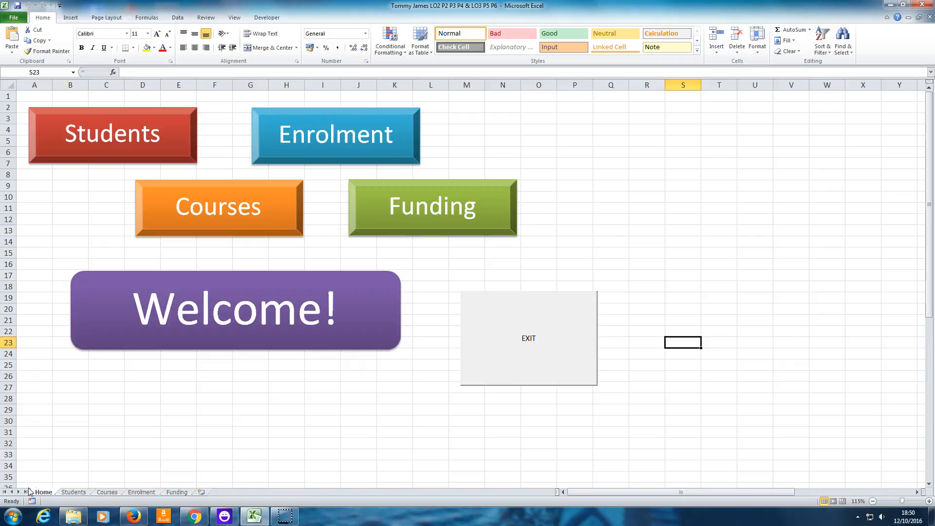
mouse_move(193, 475)
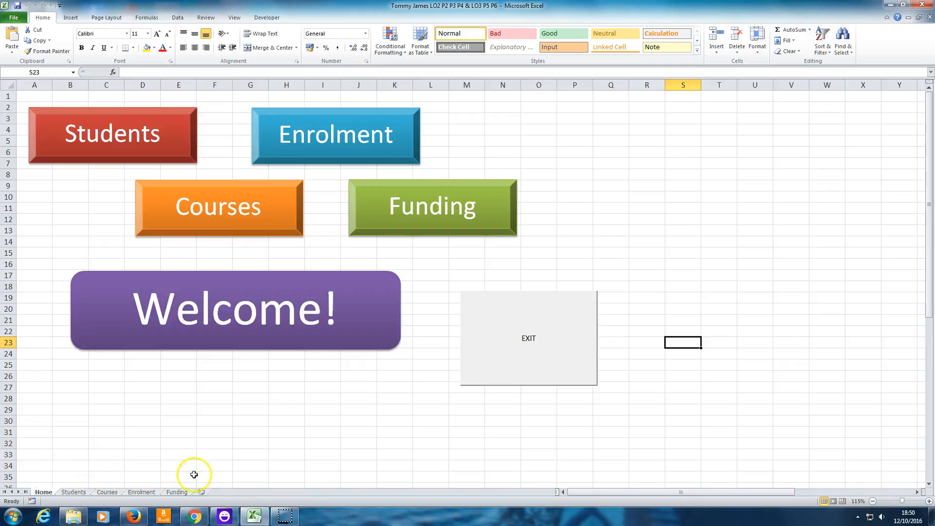
mouse_move(698, 241)
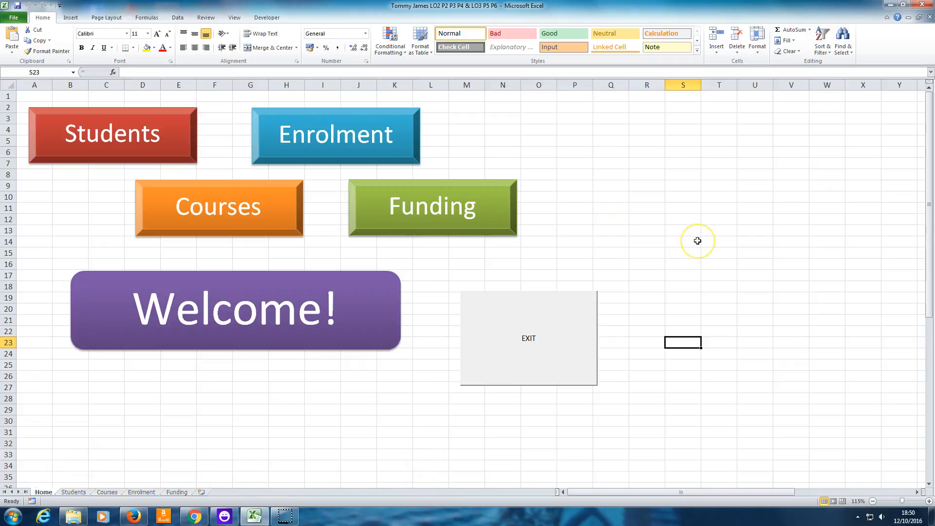
mouse_move(624, 358)
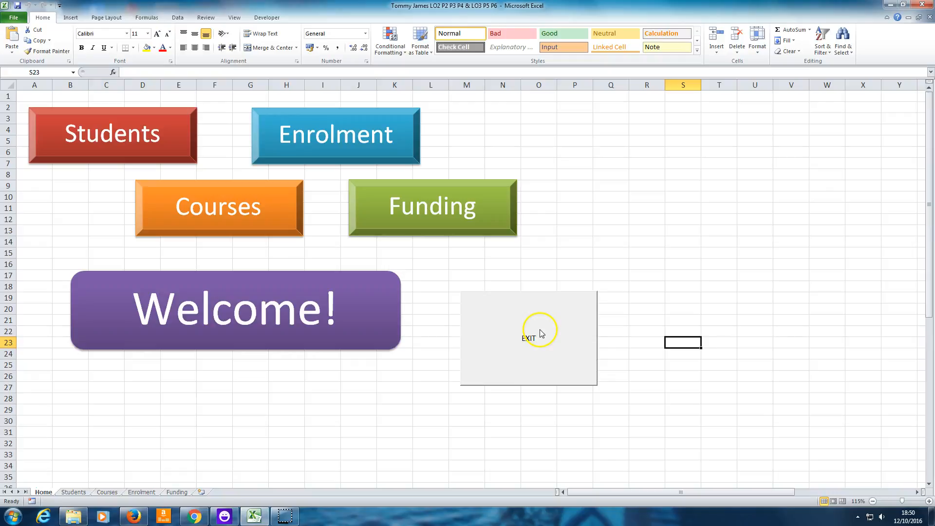
- Try the existing EXIT button's close prompt, keep the workbook open, and show the Developer ribbon tools
left_click(528, 332)
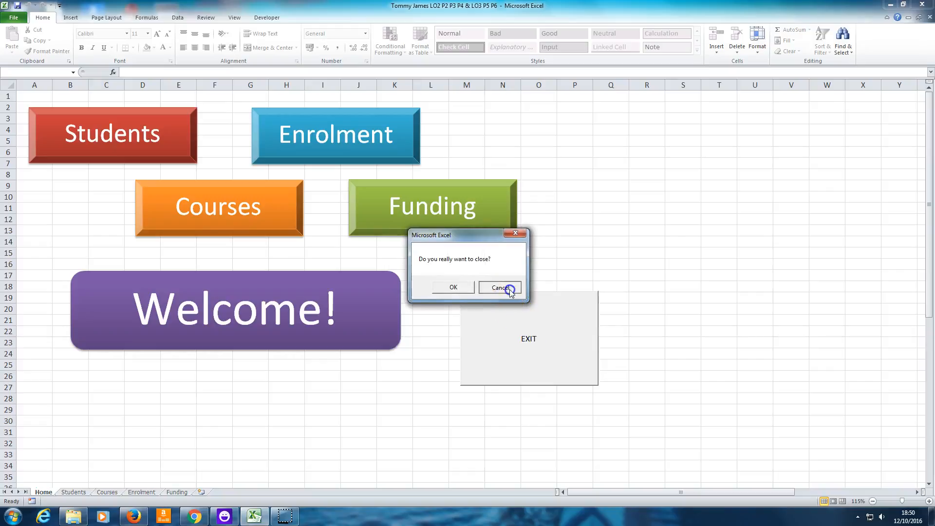
left_click(499, 286)
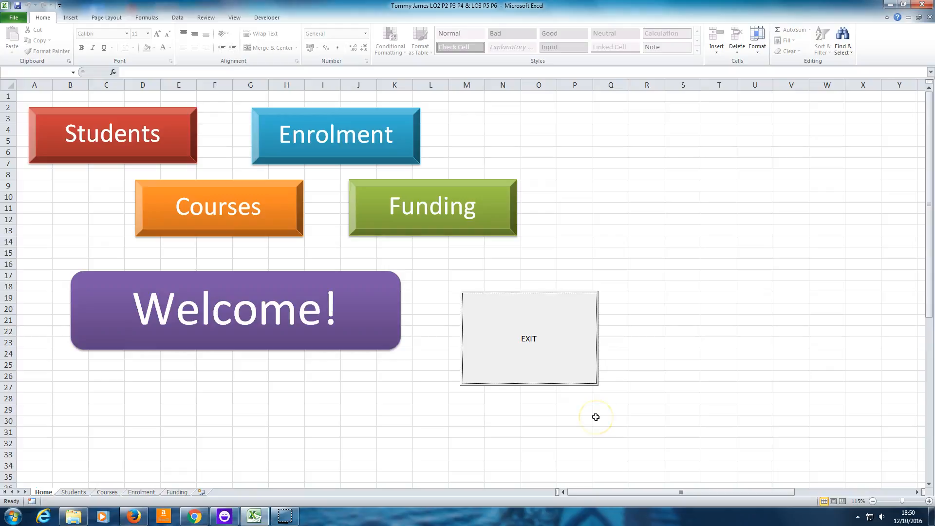
mouse_move(310, 112)
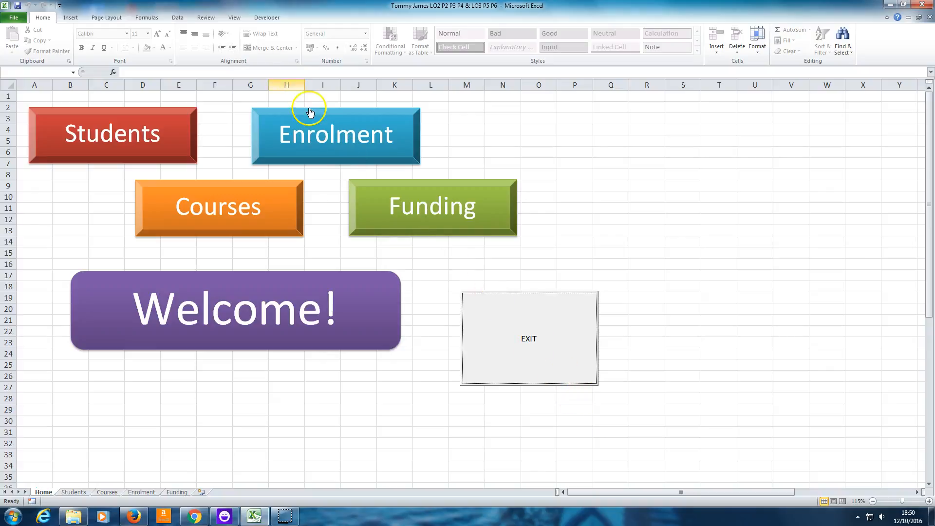
left_click(266, 17)
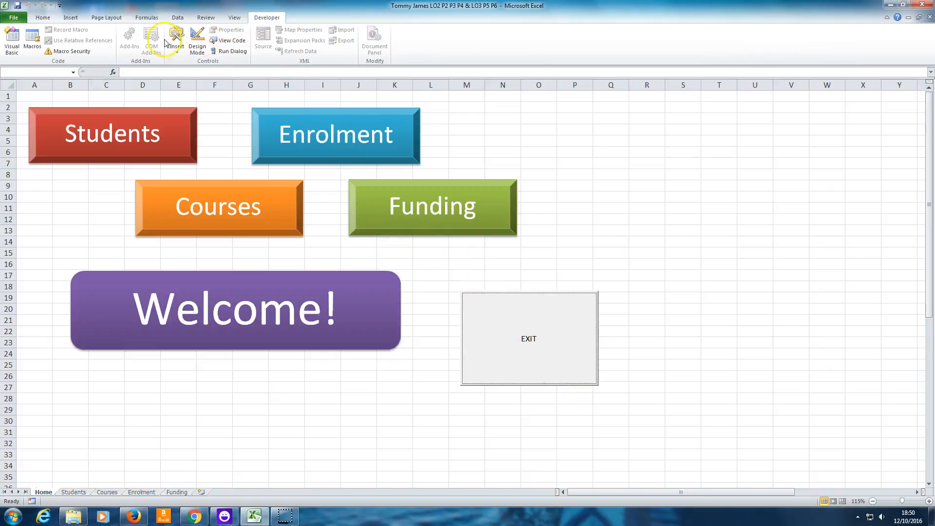
mouse_move(374, 39)
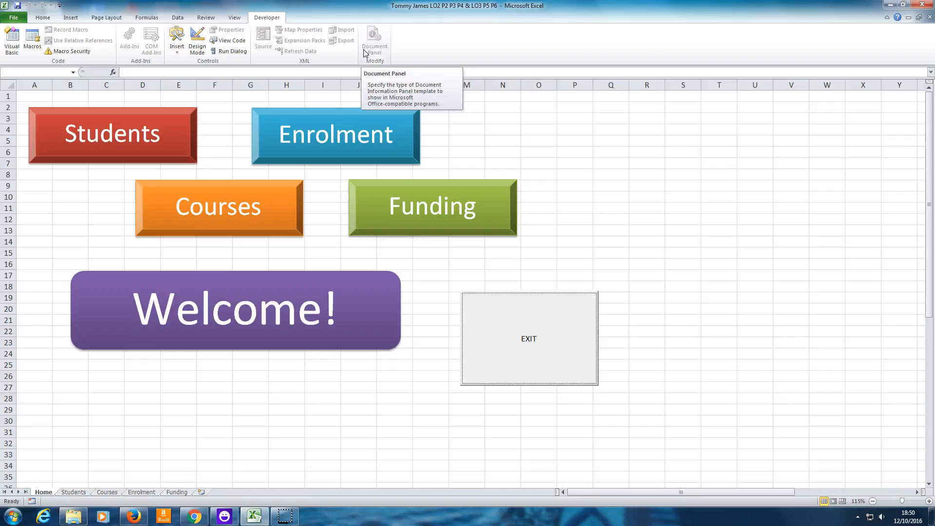
mouse_move(517, 211)
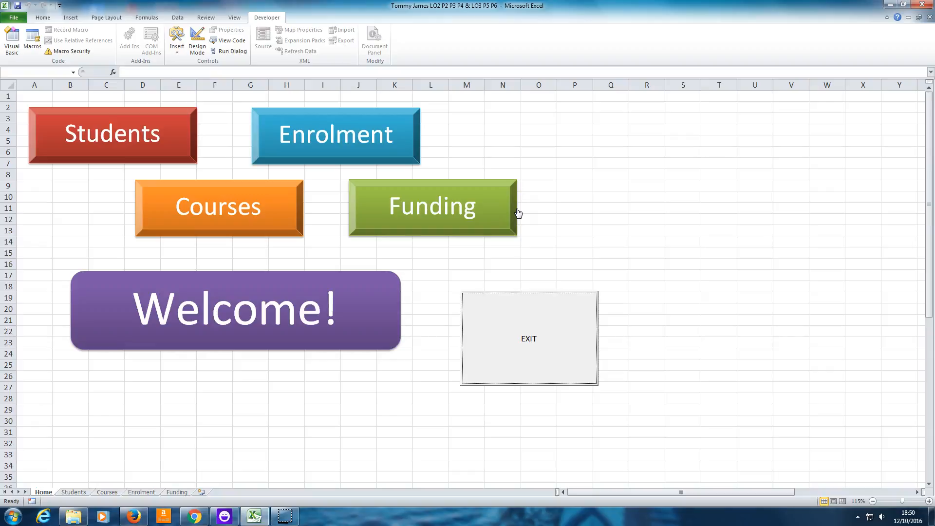
mouse_move(151, 45)
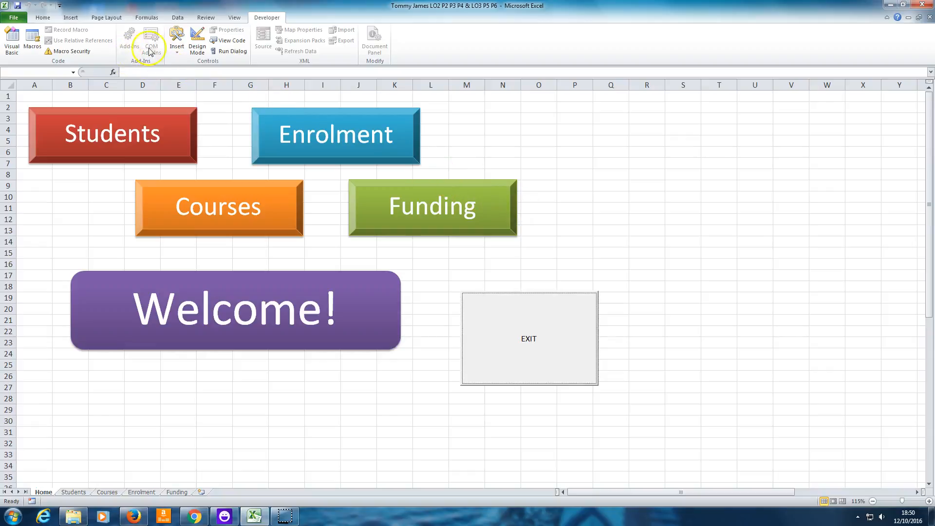
left_click(12, 17)
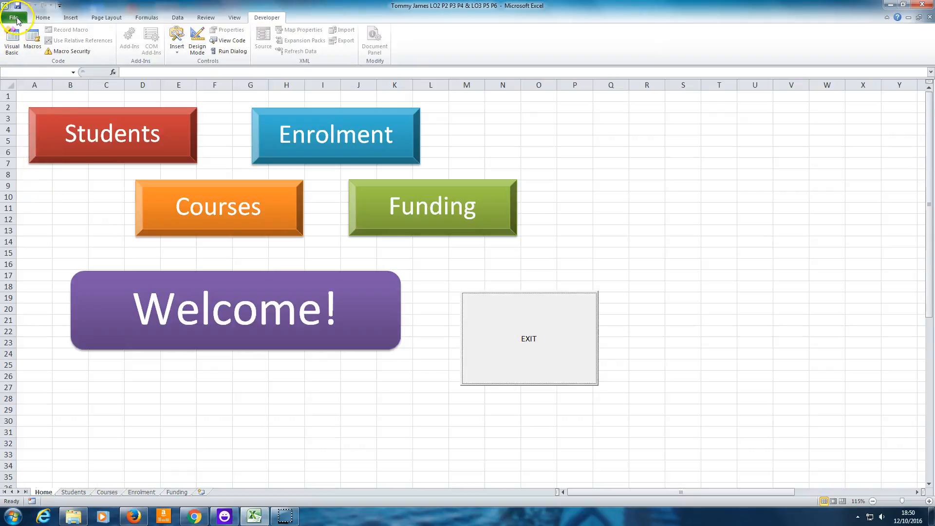
- In Excel Options > Customize Ribbon, keep Developer checked under Main Tabs and confirm with OK
left_click(14, 17)
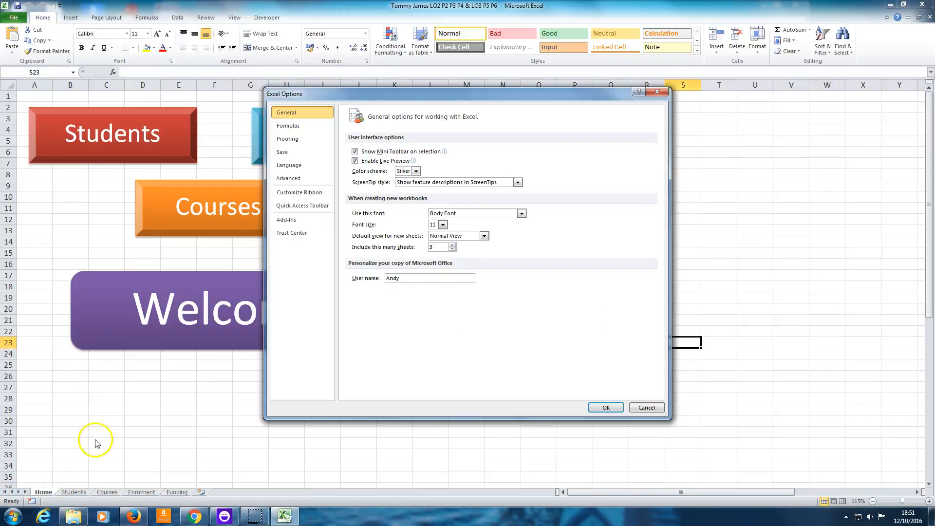
left_click_drag(284, 93, 348, 131)
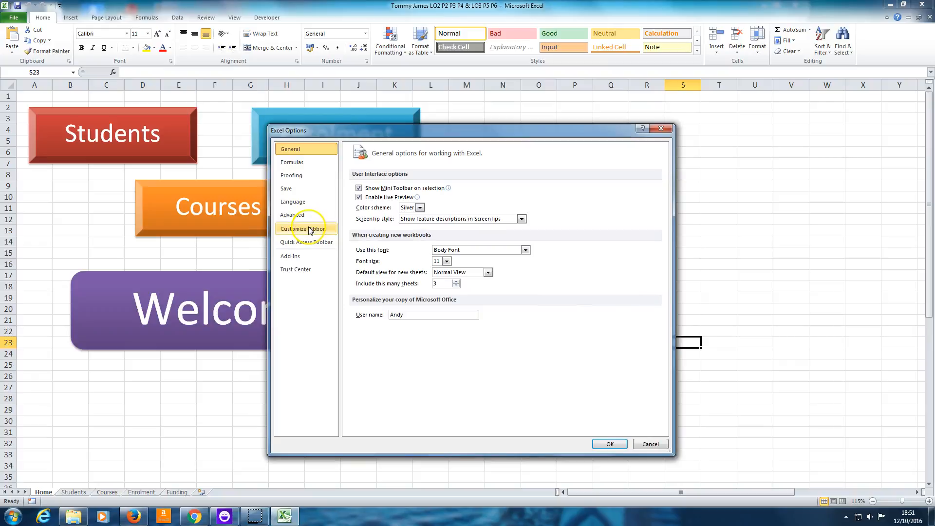
left_click(304, 228)
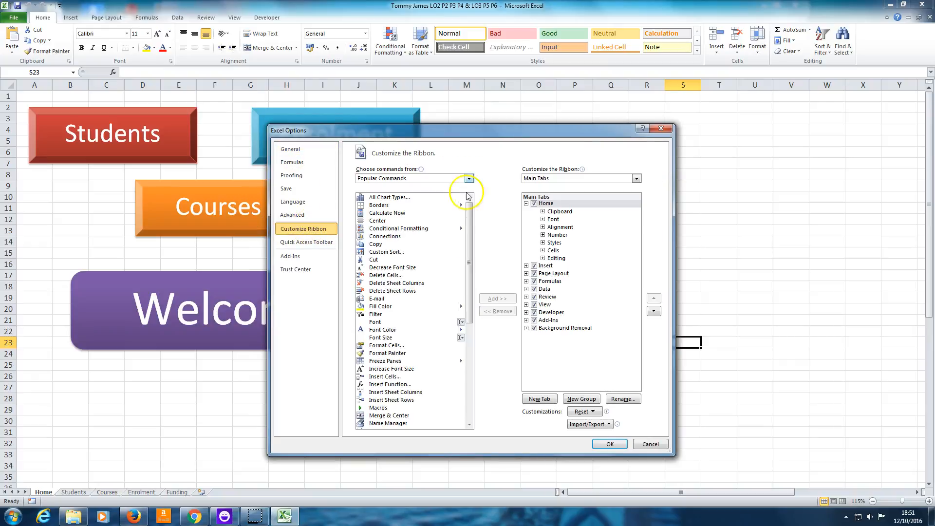
mouse_move(622, 250)
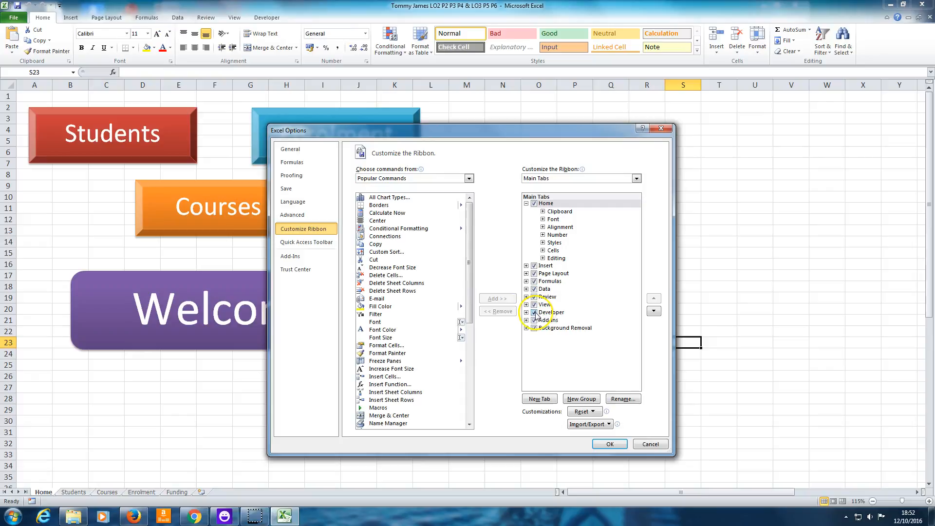
left_click(549, 311)
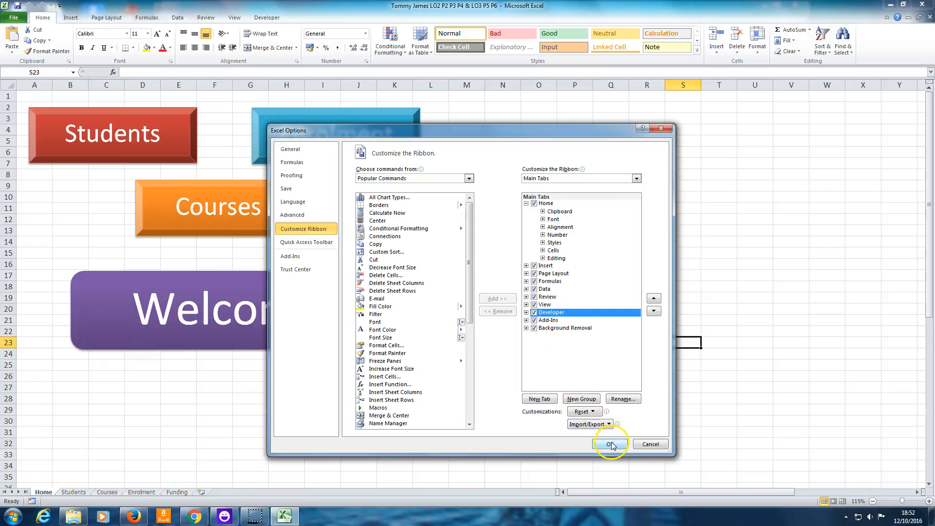
left_click(609, 444)
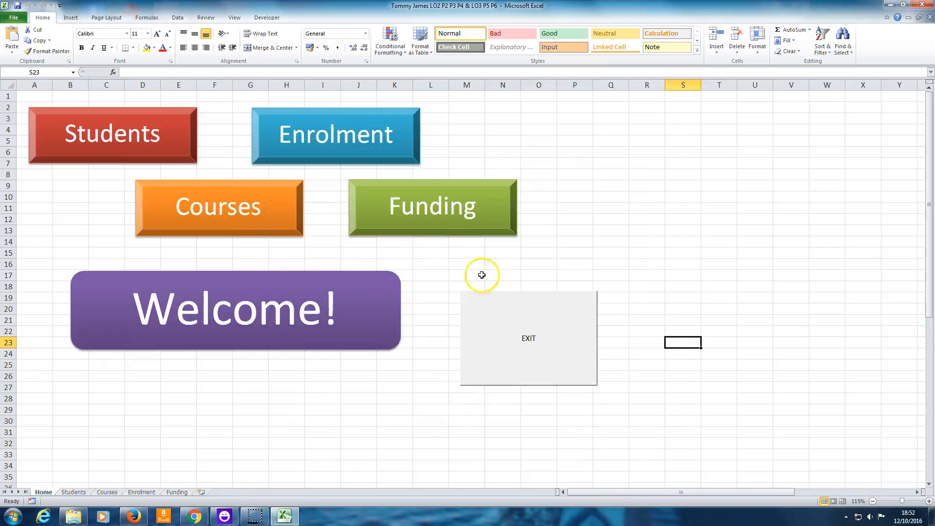
mouse_move(274, 17)
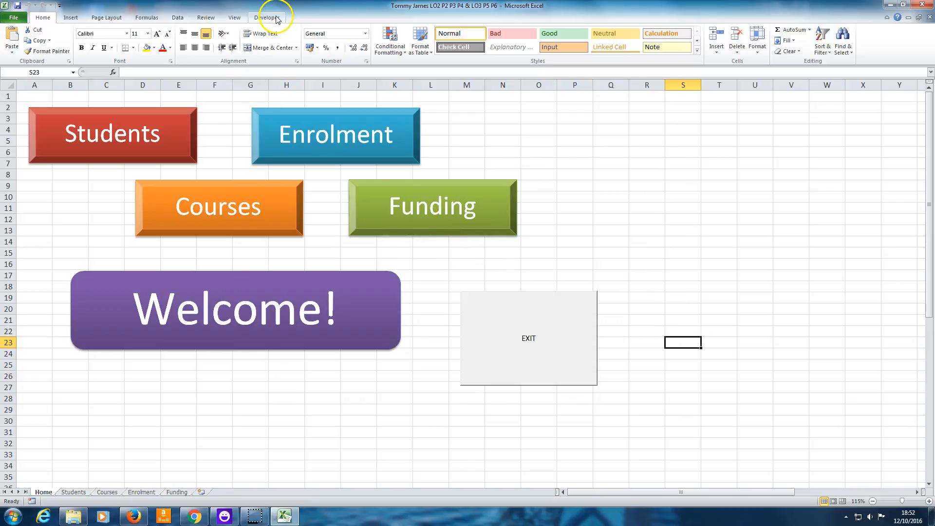
- Switch on Design Mode from the Developer Controls group to edit the sheet's controls
left_click(266, 18)
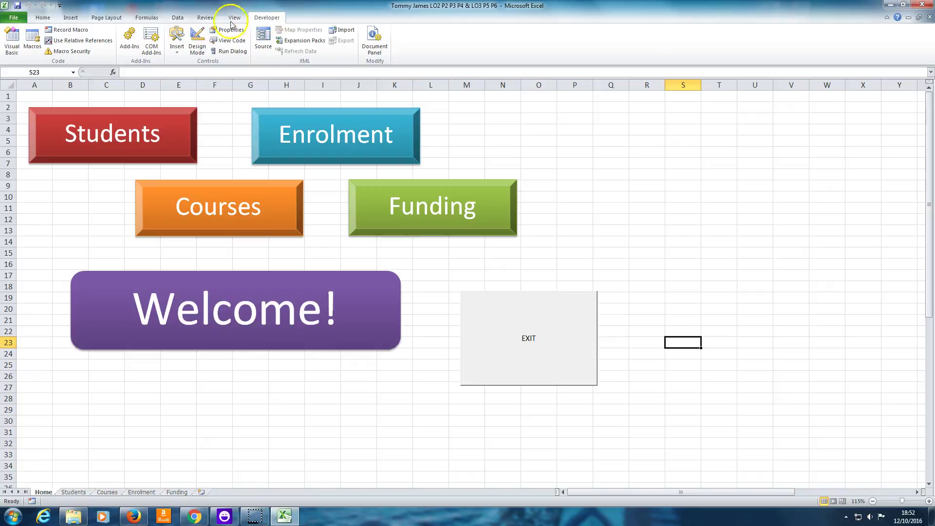
mouse_move(368, 65)
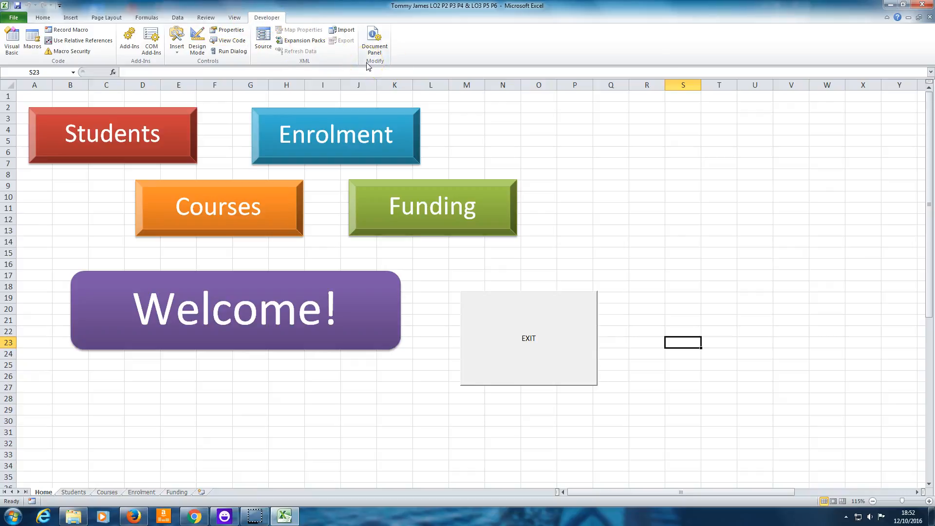
mouse_move(197, 42)
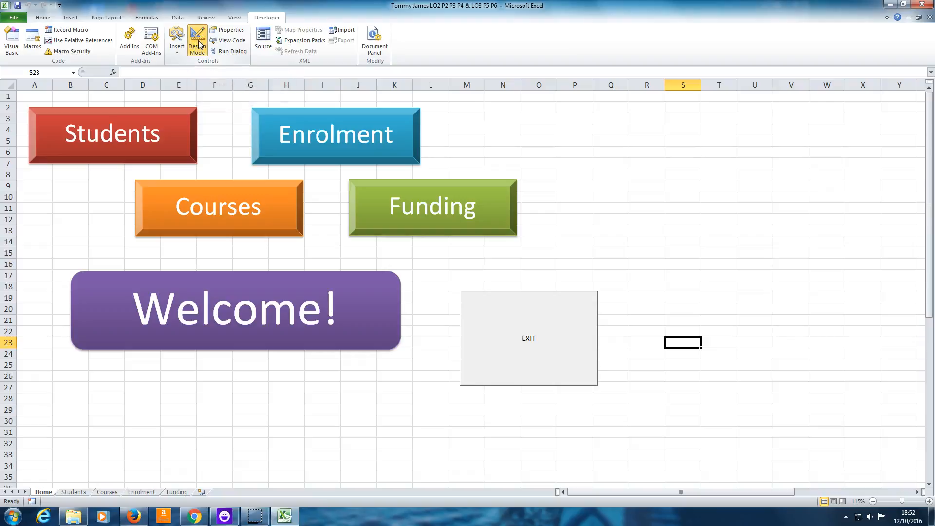
left_click(197, 41)
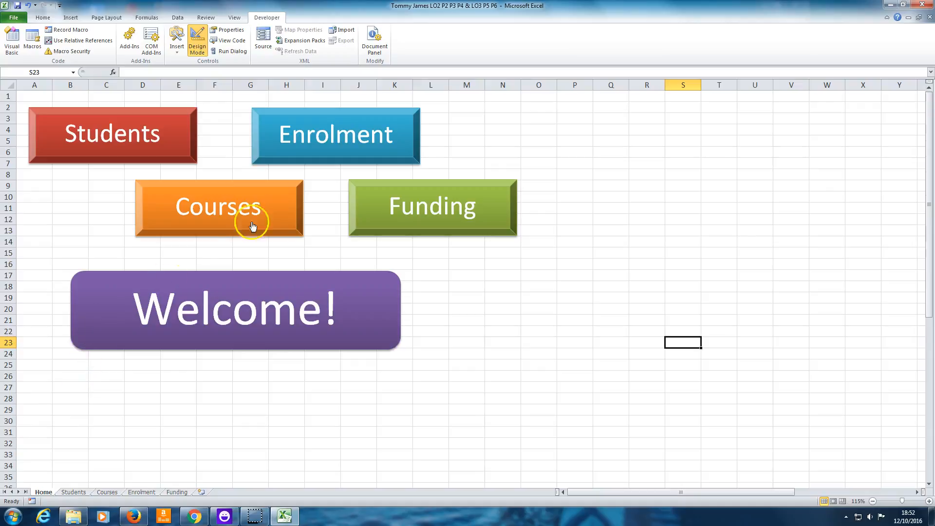
mouse_move(539, 416)
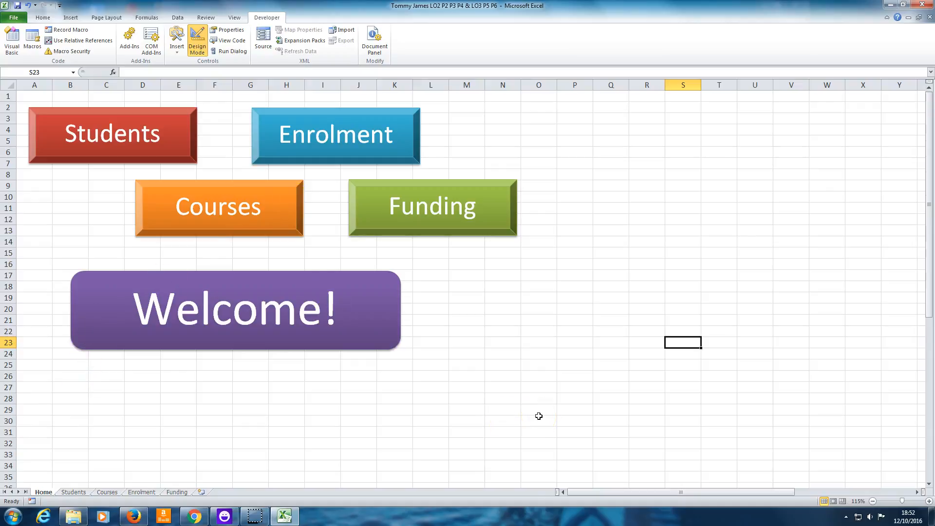
mouse_move(196, 96)
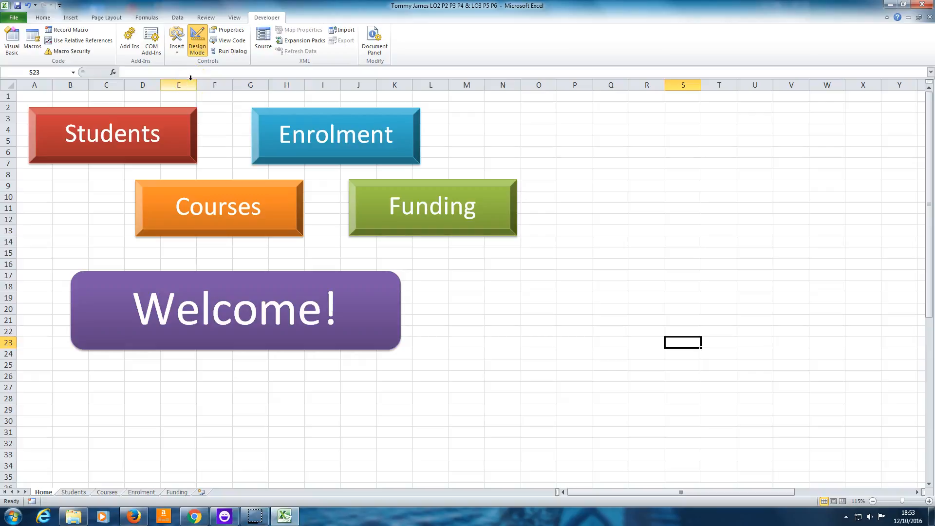
left_click(197, 39)
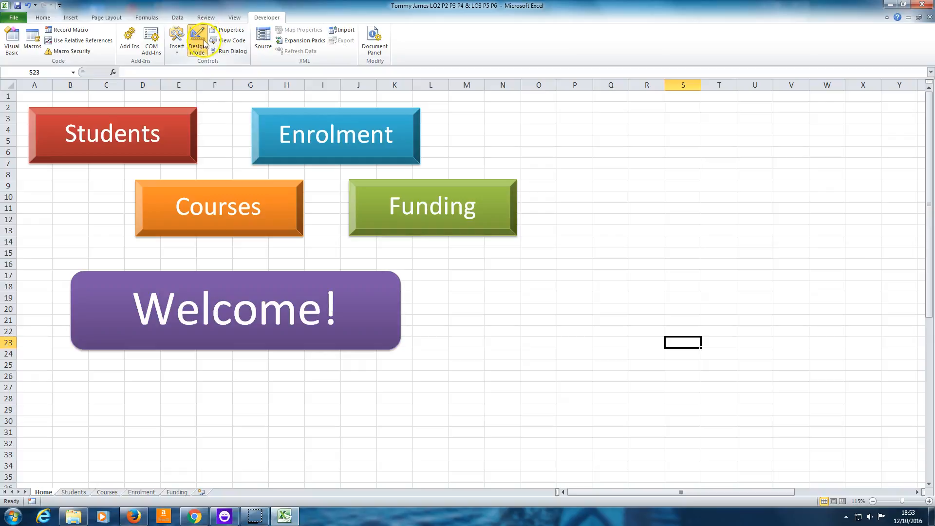
mouse_move(197, 39)
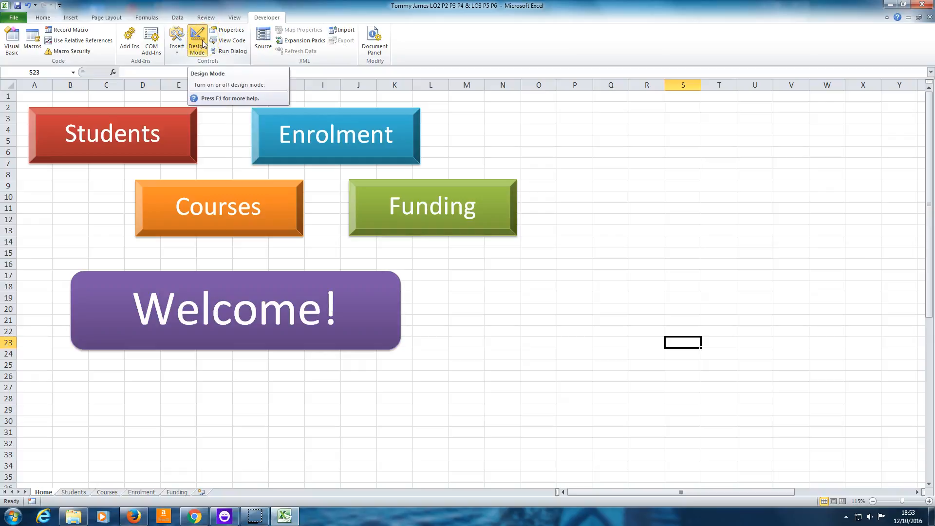
- Show the Insert gallery of form and ActiveX controls for placing a command button
left_click(176, 40)
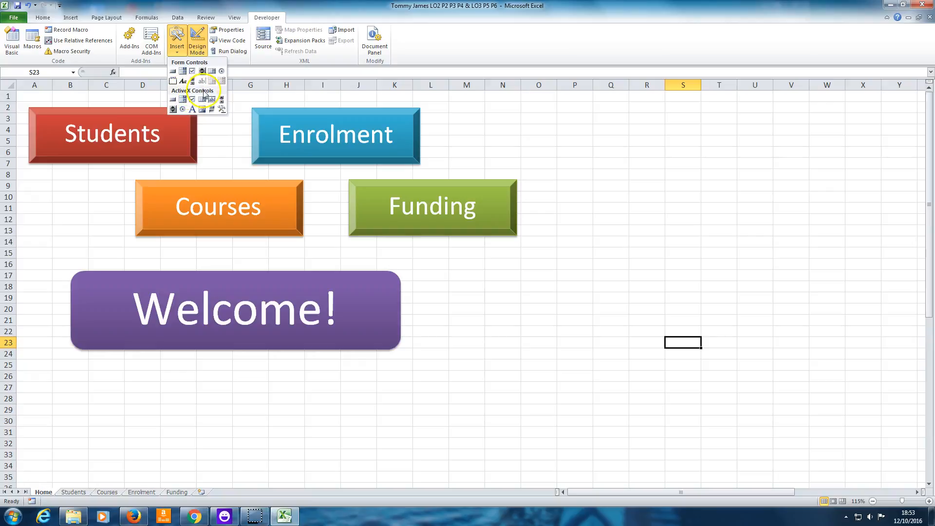
mouse_move(173, 99)
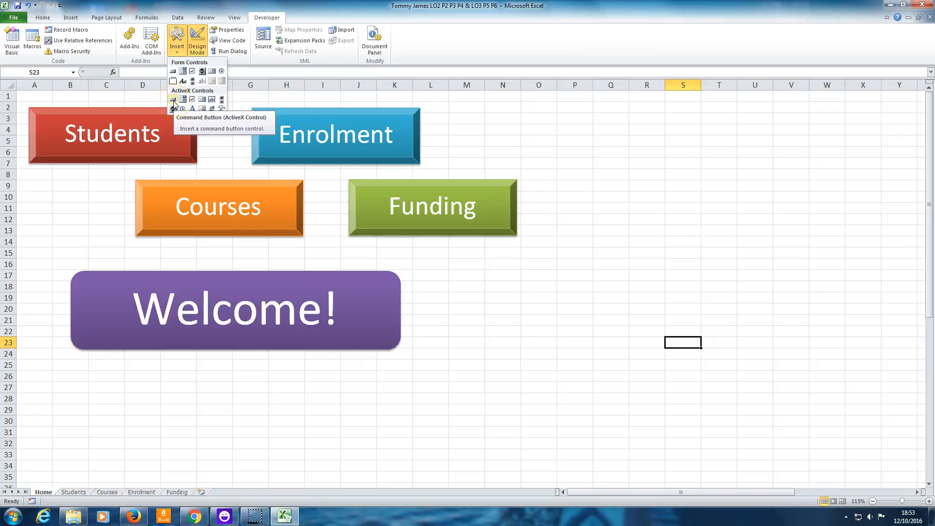
mouse_move(174, 99)
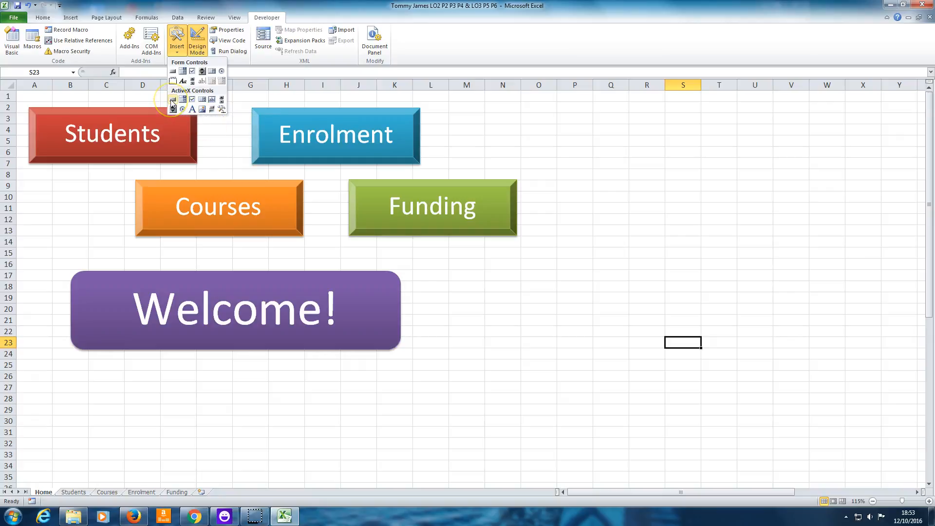
mouse_move(173, 99)
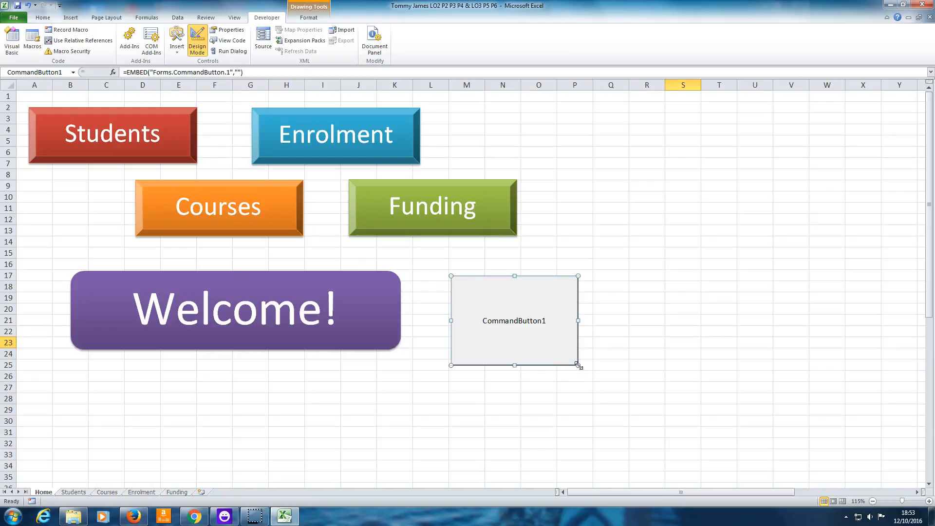
mouse_move(511, 321)
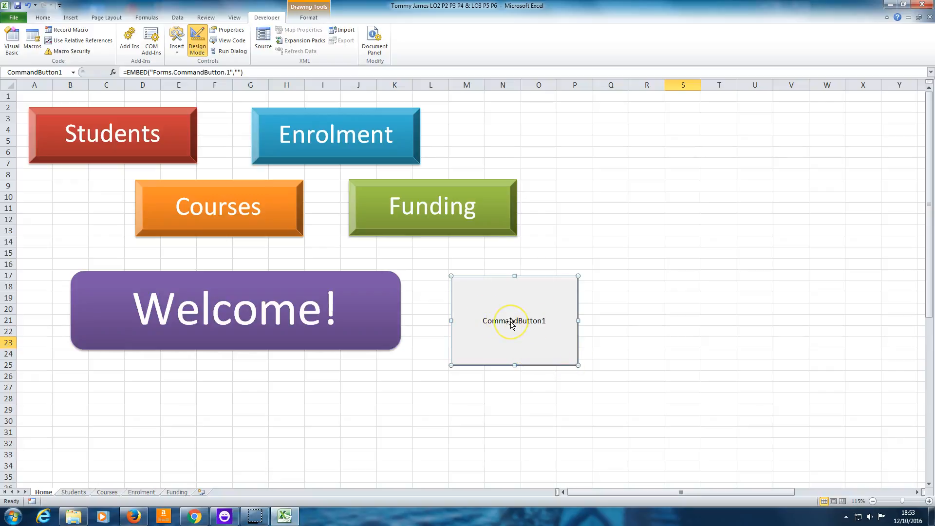
mouse_move(513, 320)
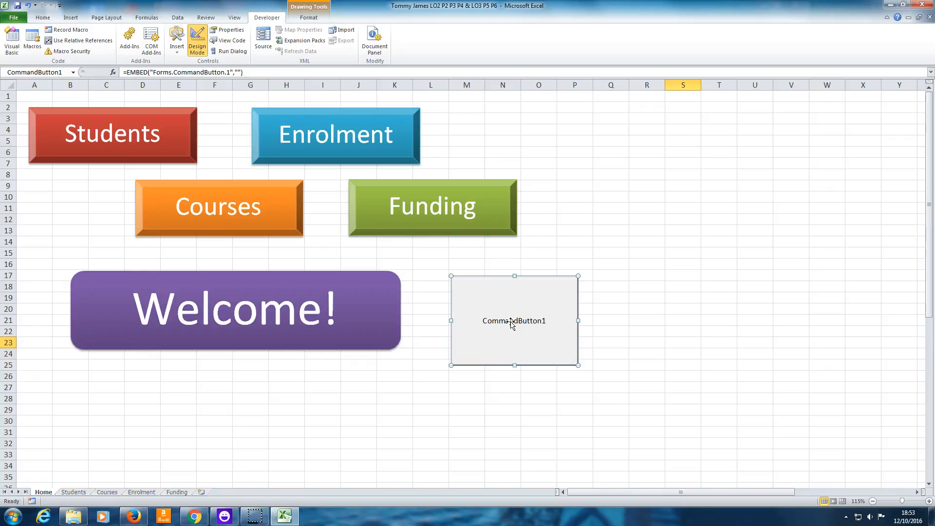
- In the command button's Properties, replace the Caption with EXIT
right_click(511, 323)
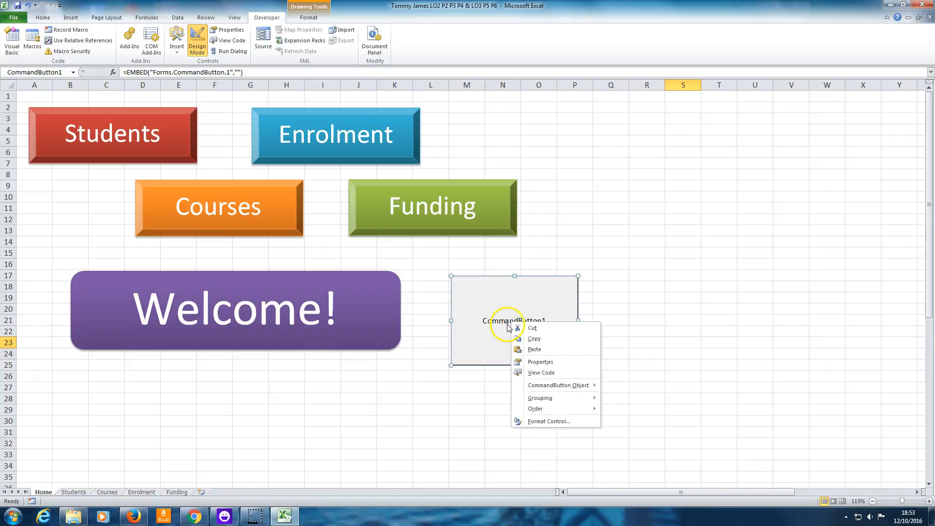
left_click(541, 362)
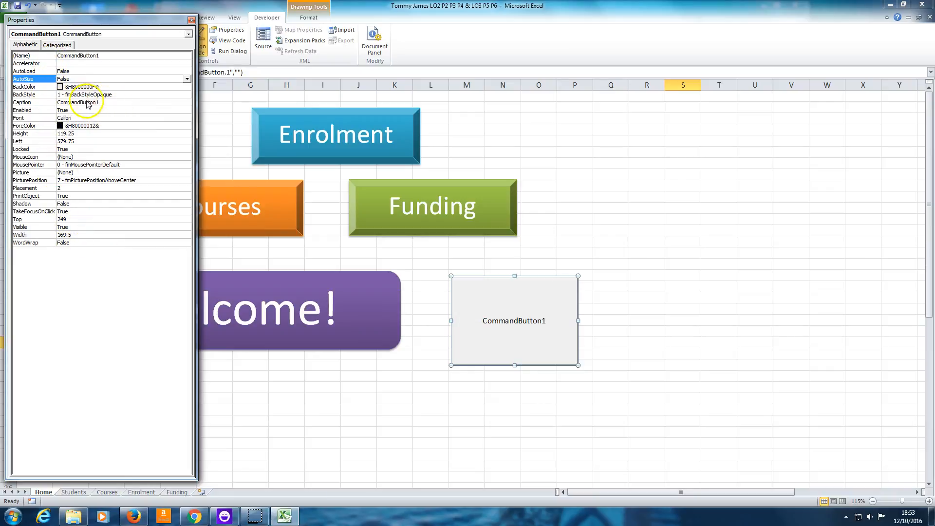
mouse_move(27, 107)
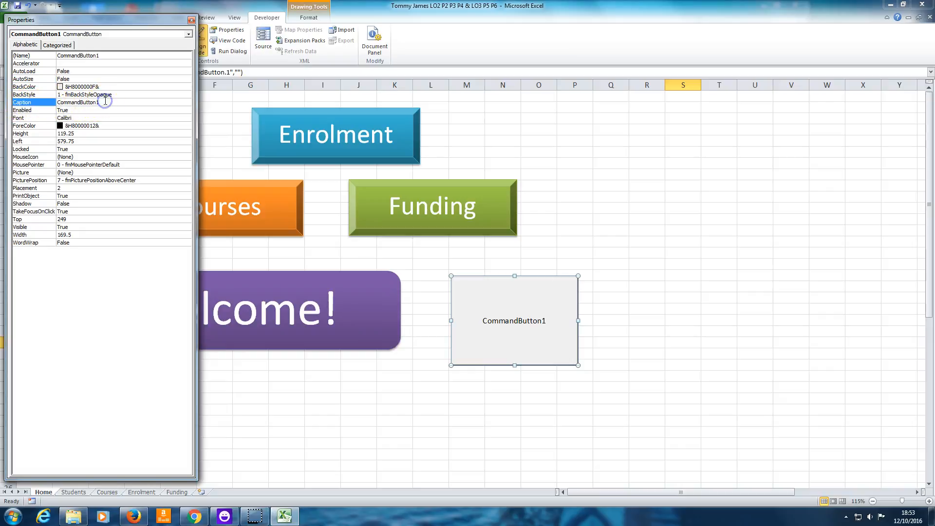
mouse_move(33, 57)
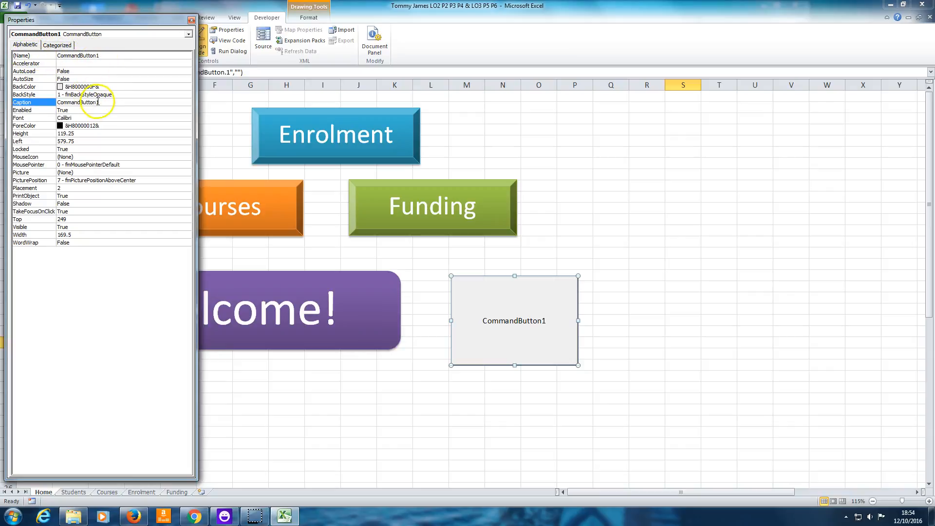
key("Backspace")
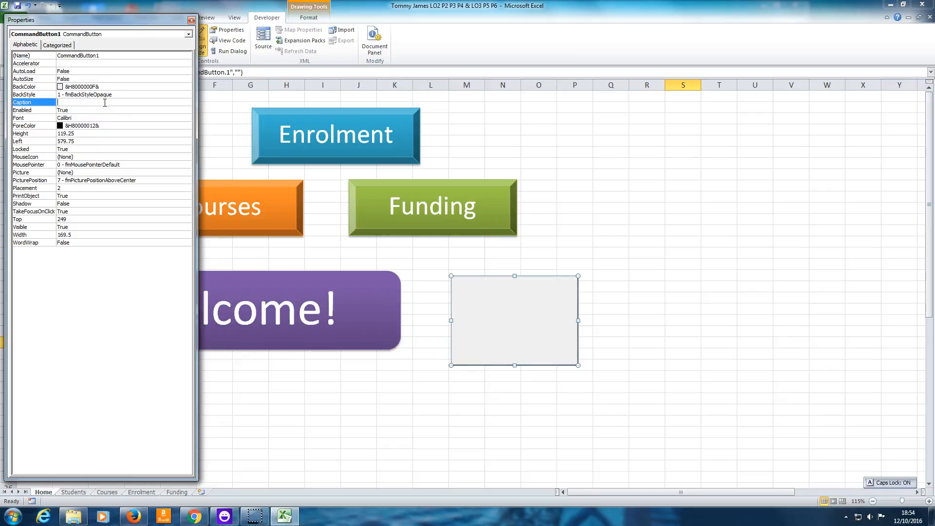
type("EXIT")
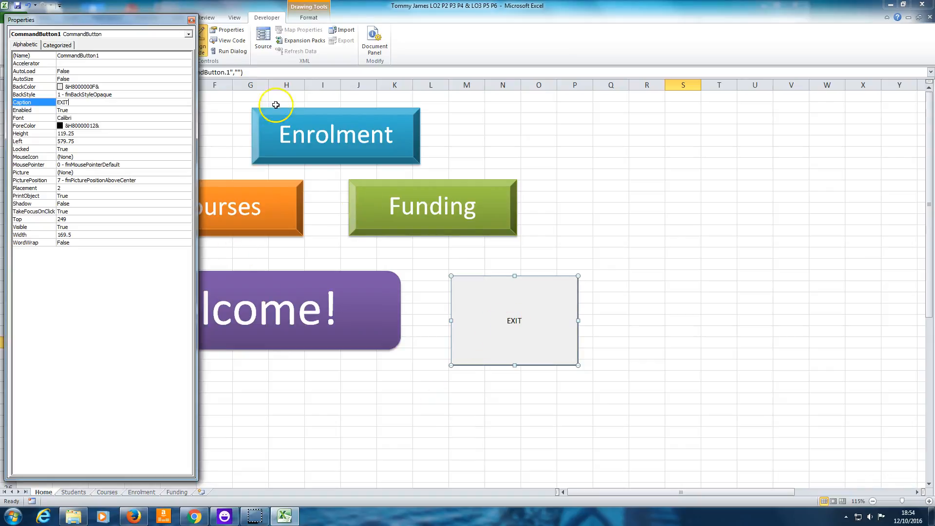
- Close the Properties window, leaving the EXIT button on the Home sheet
left_click(190, 20)
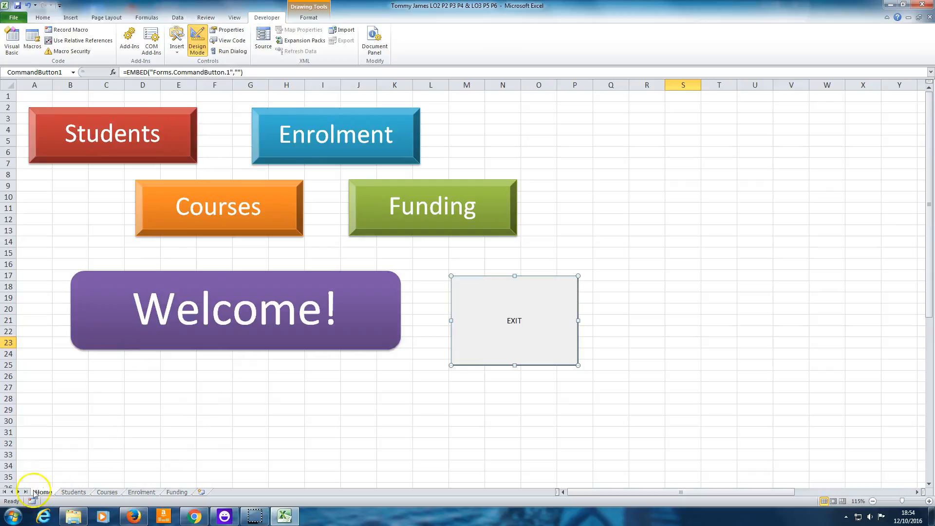
mouse_move(188, 481)
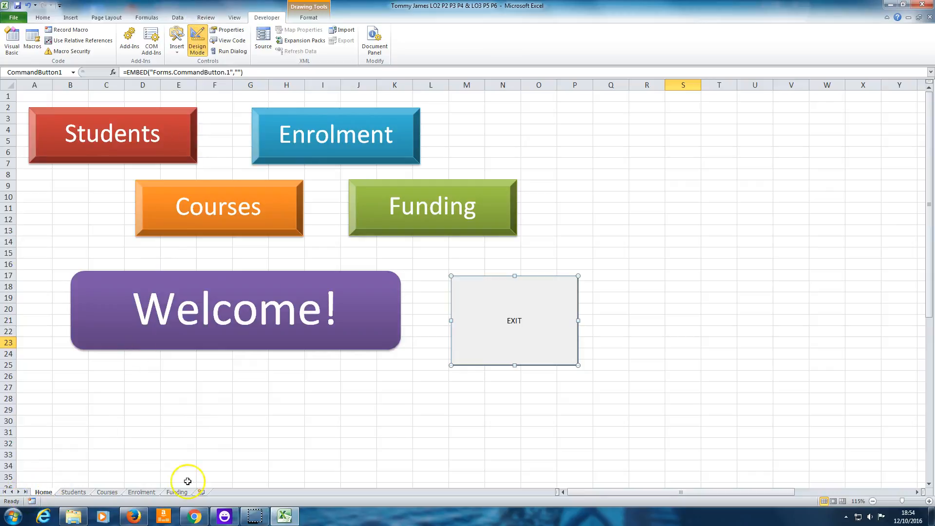
mouse_move(538, 310)
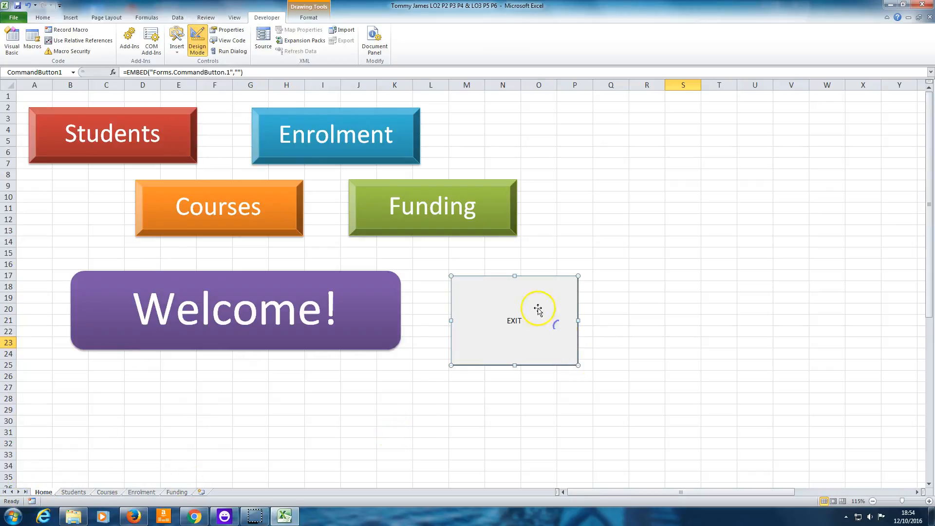
mouse_move(538, 331)
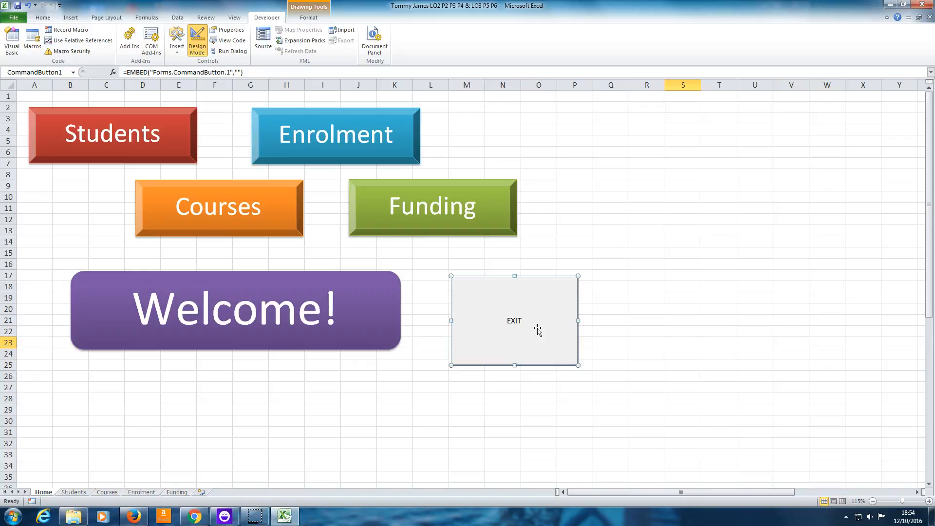
mouse_move(549, 333)
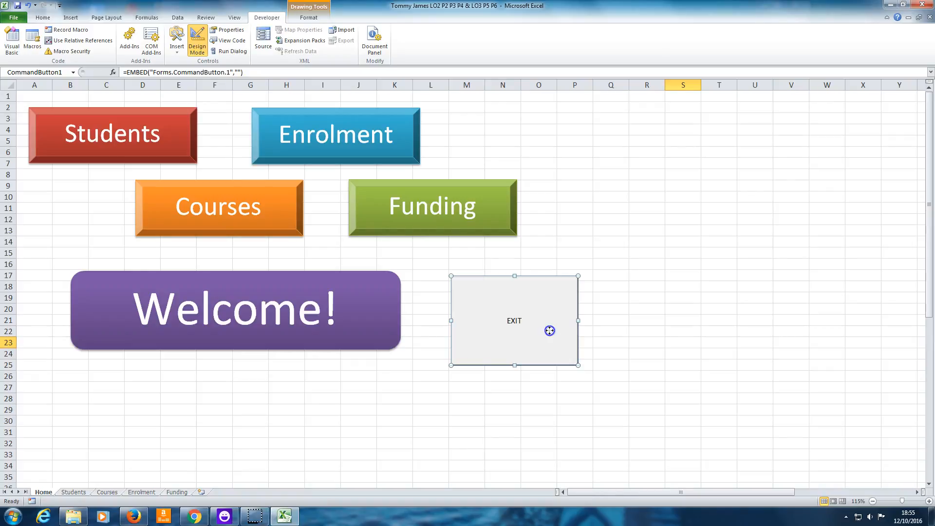
- Reach the EXIT button's empty CommandButton1_Click procedure in the VBA editor via View Code
double_click(514, 321)
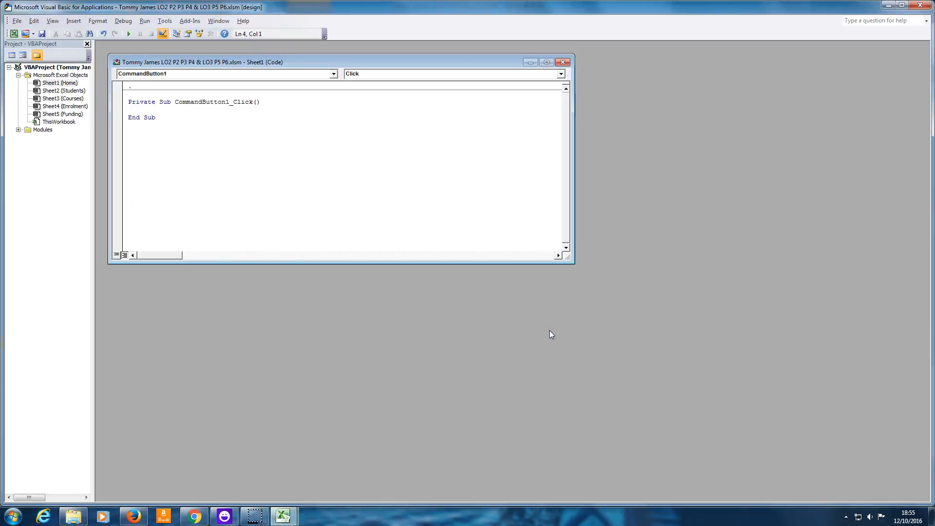
mouse_move(498, 419)
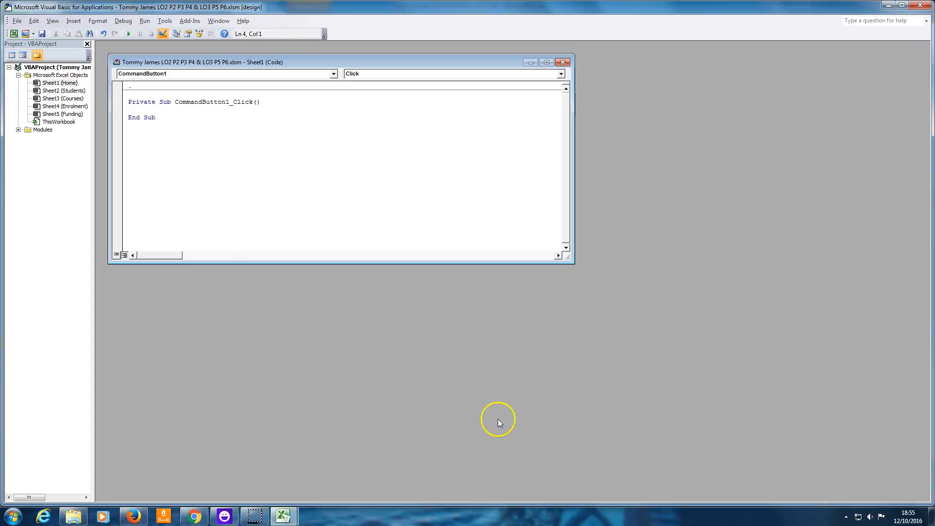
left_click(280, 516)
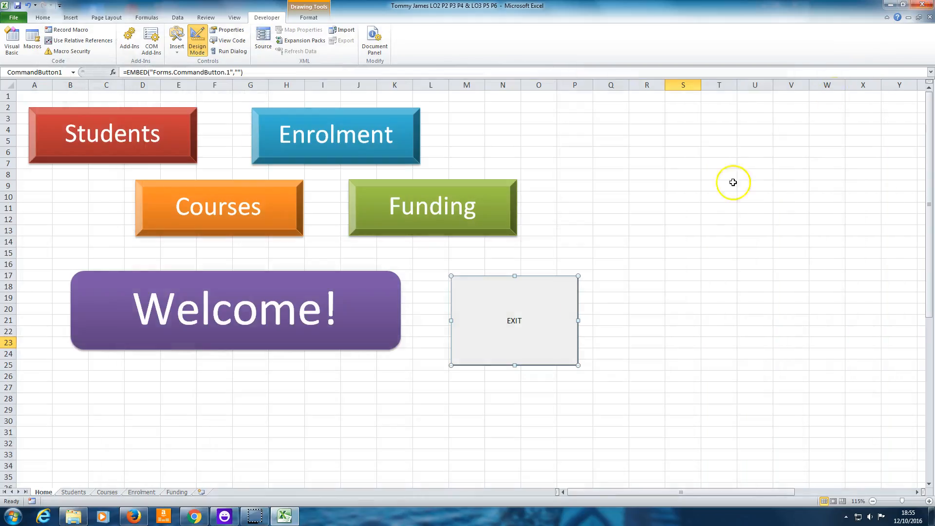
double_click(513, 320)
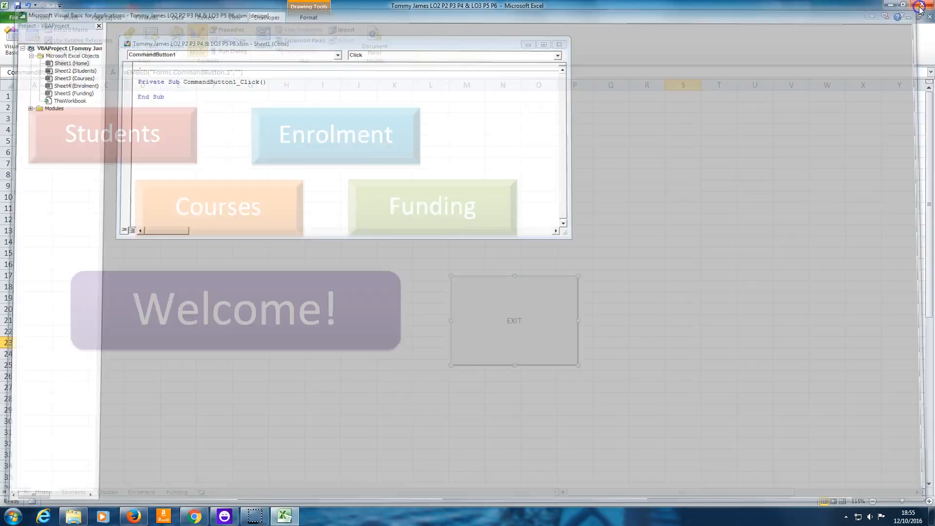
right_click(515, 320)
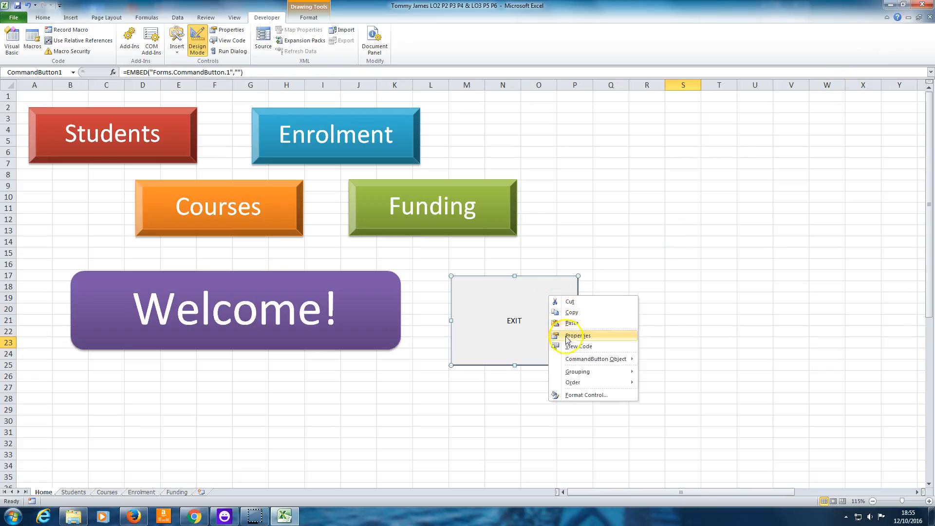
left_click(578, 346)
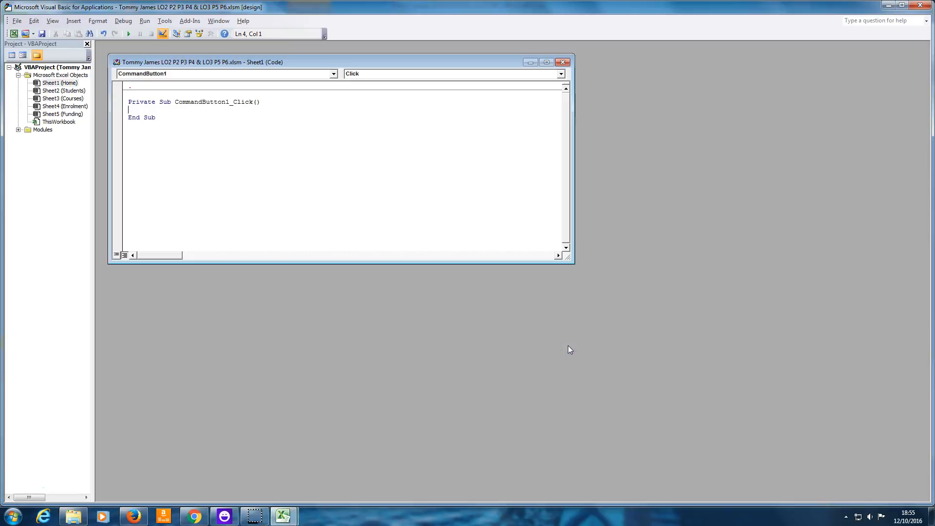
mouse_move(319, 201)
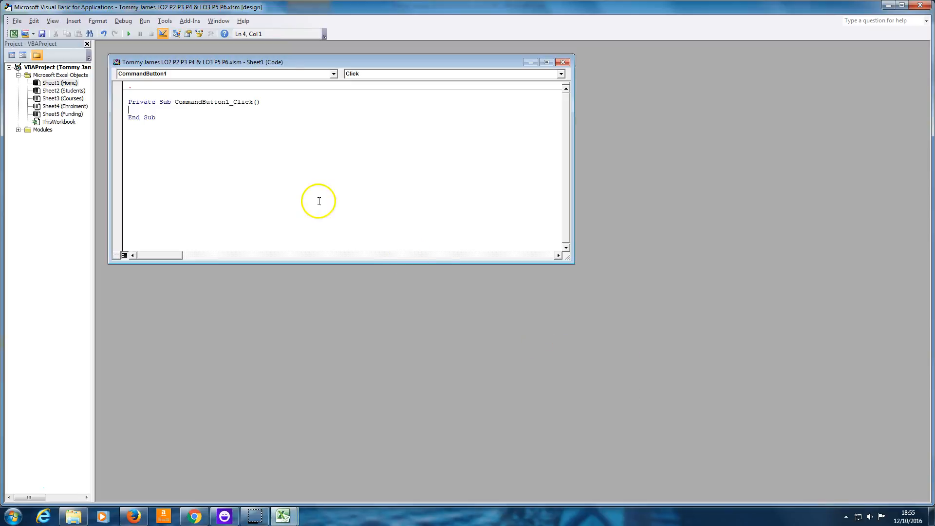
mouse_move(193, 162)
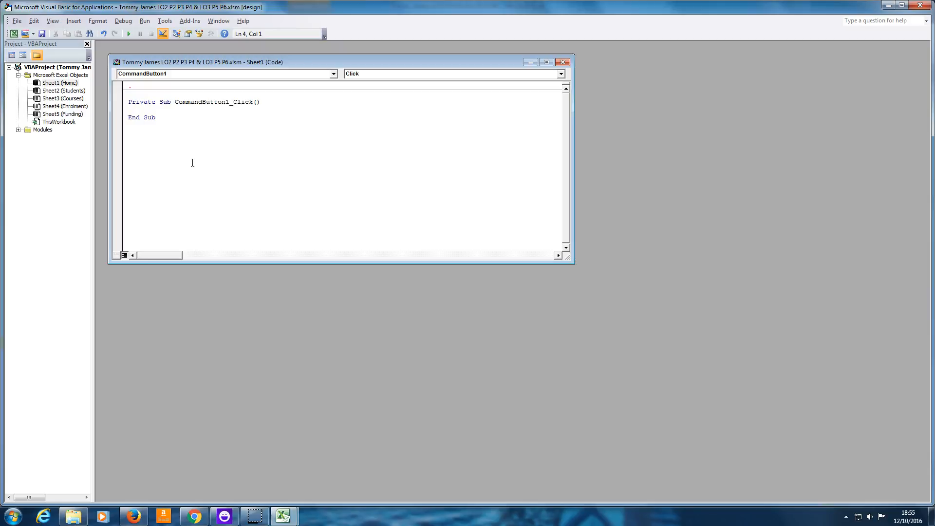
mouse_move(241, 164)
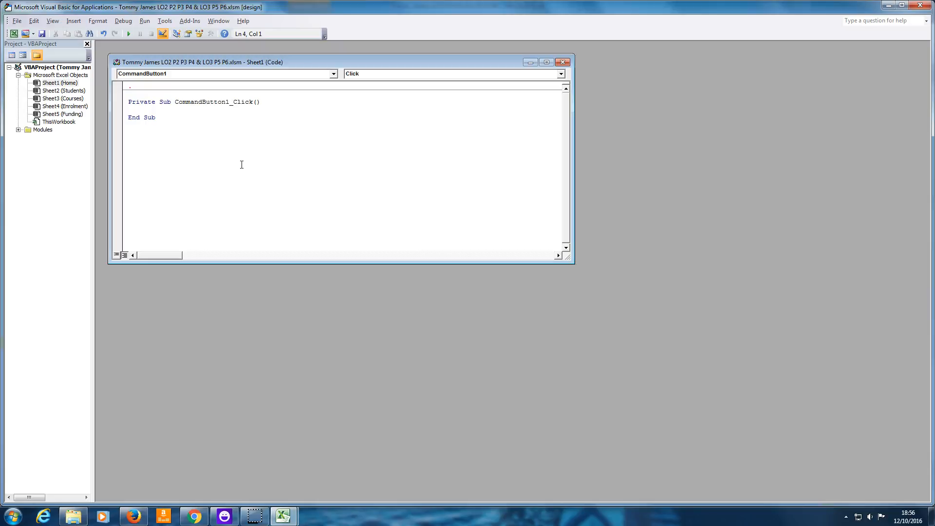
mouse_move(293, 203)
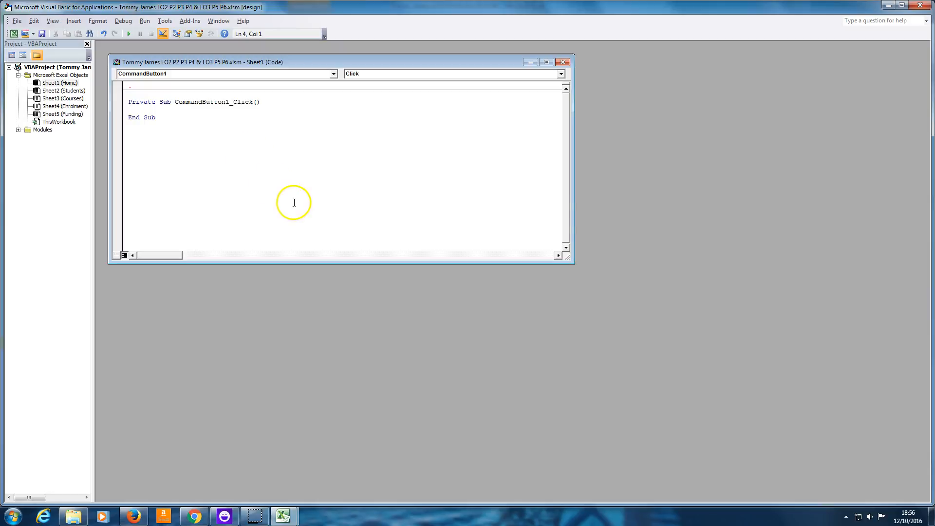
mouse_move(264, 297)
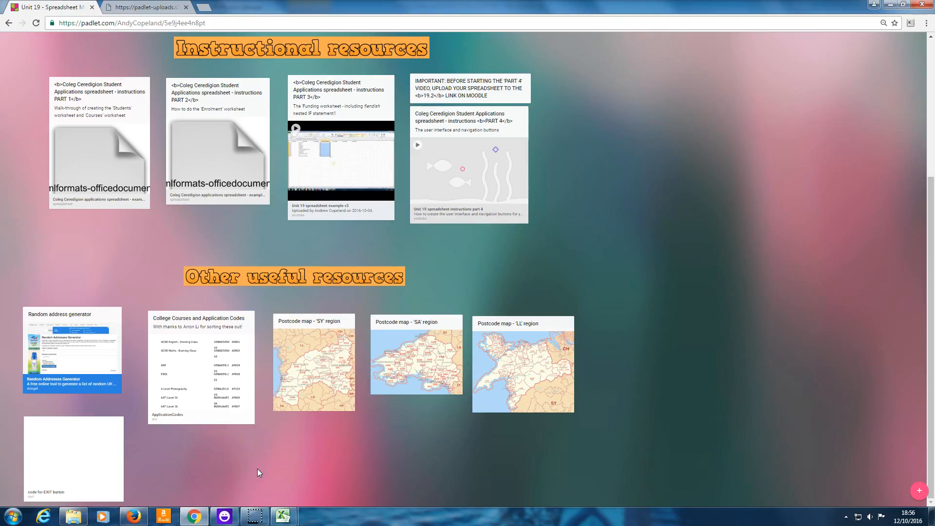
scroll("up", 3)
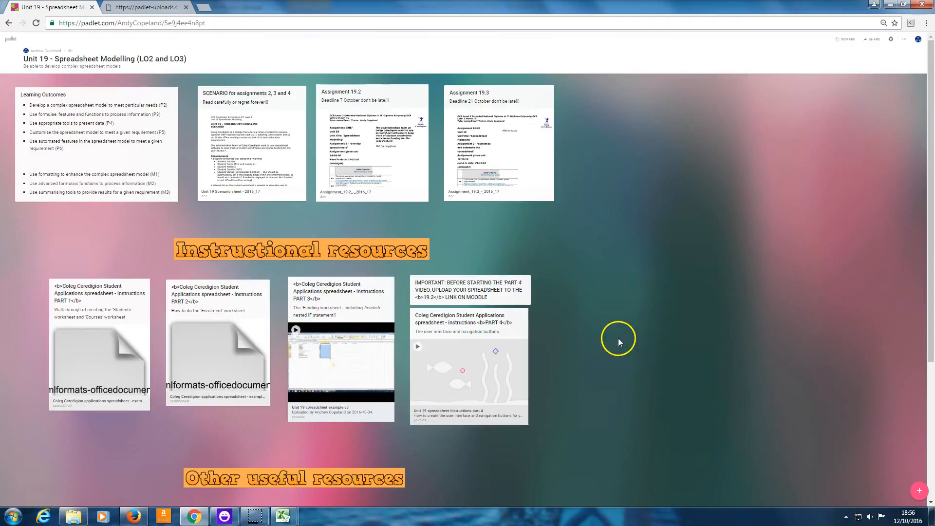
scroll("down", 3)
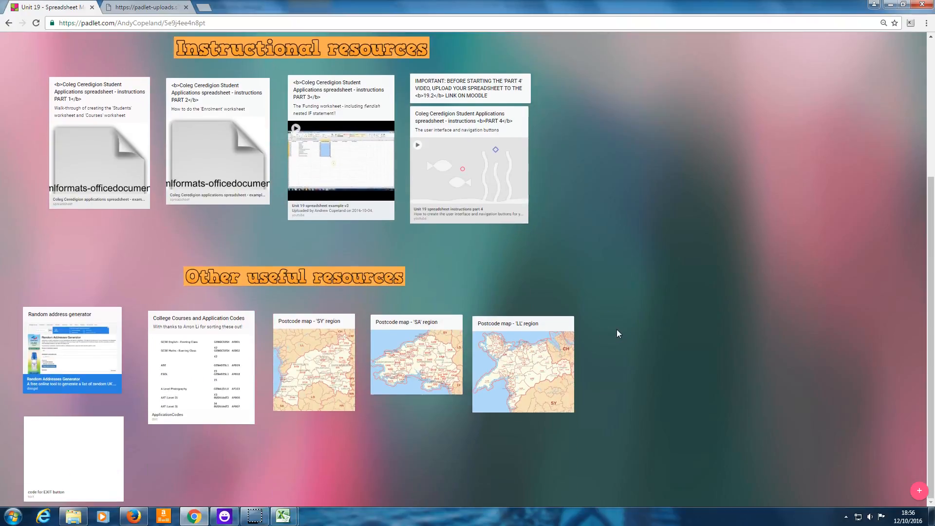
mouse_move(343, 294)
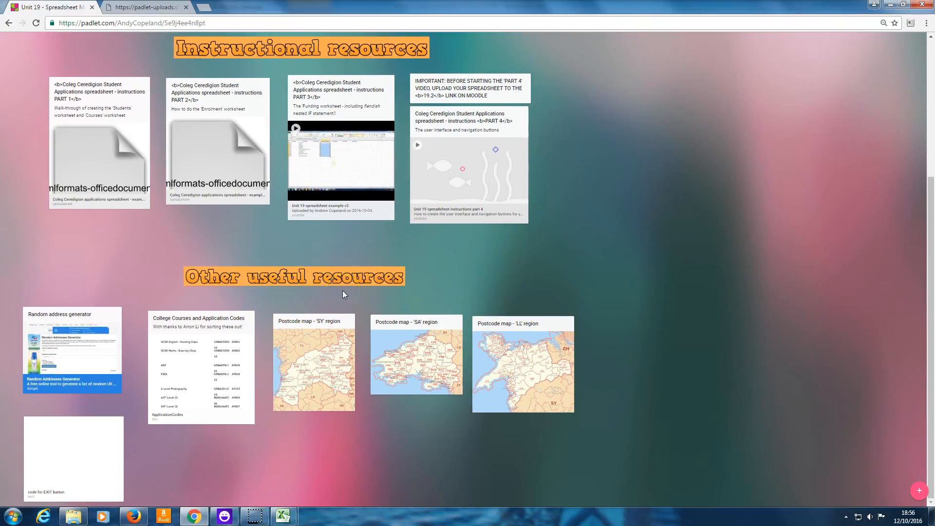
mouse_move(109, 383)
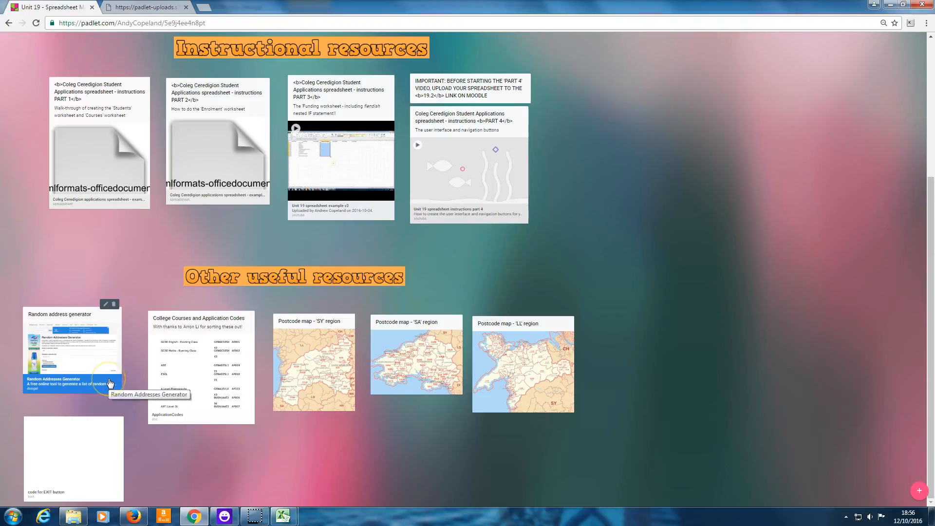
mouse_move(191, 353)
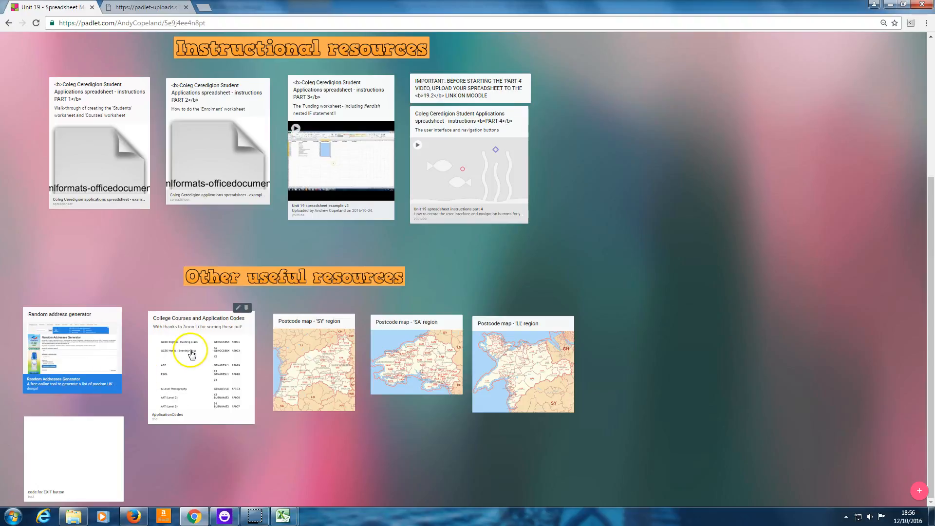
mouse_move(228, 387)
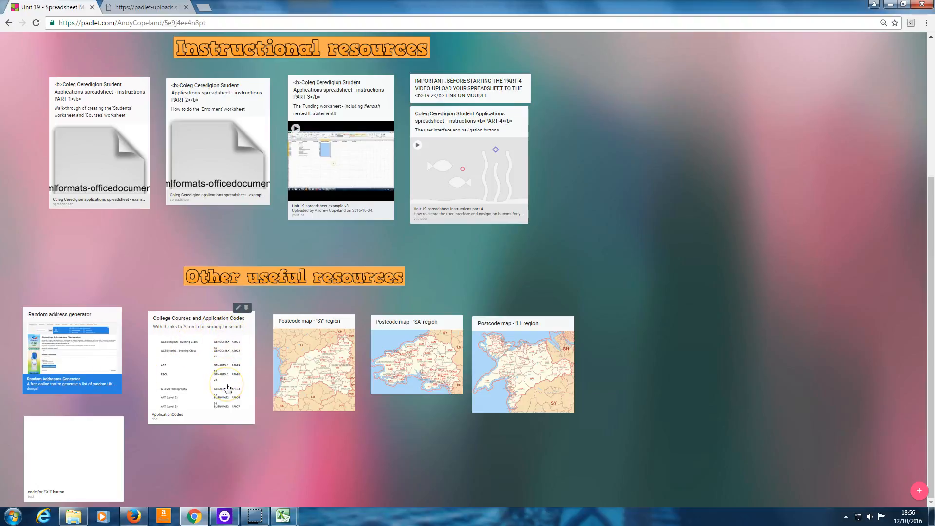
mouse_move(102, 430)
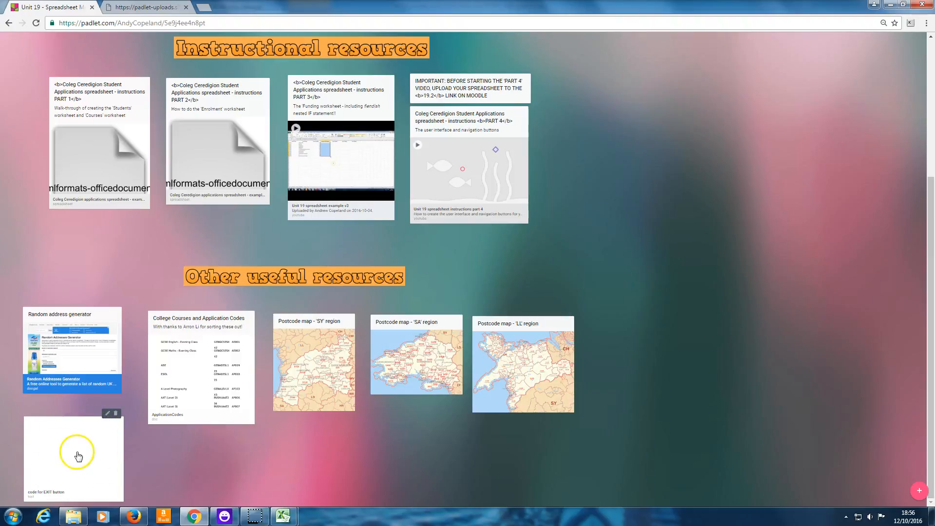
mouse_move(161, 466)
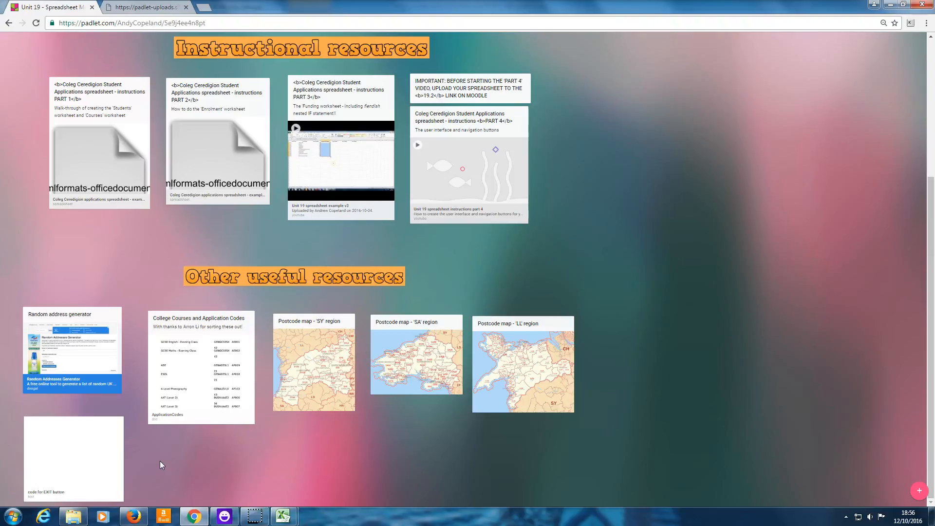
mouse_move(78, 448)
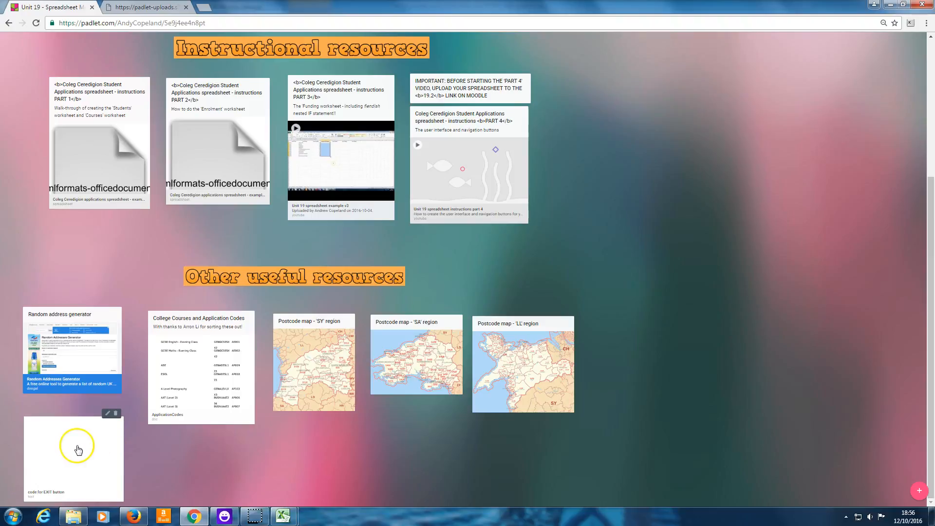
- Expand the 'code for EXIT button' Padlet post to read its VBA code
left_click(73, 456)
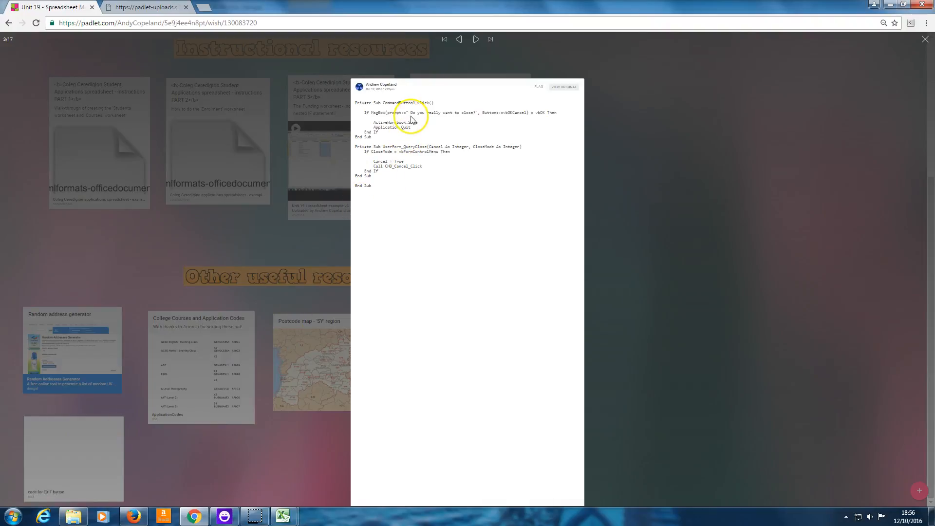
mouse_move(369, 146)
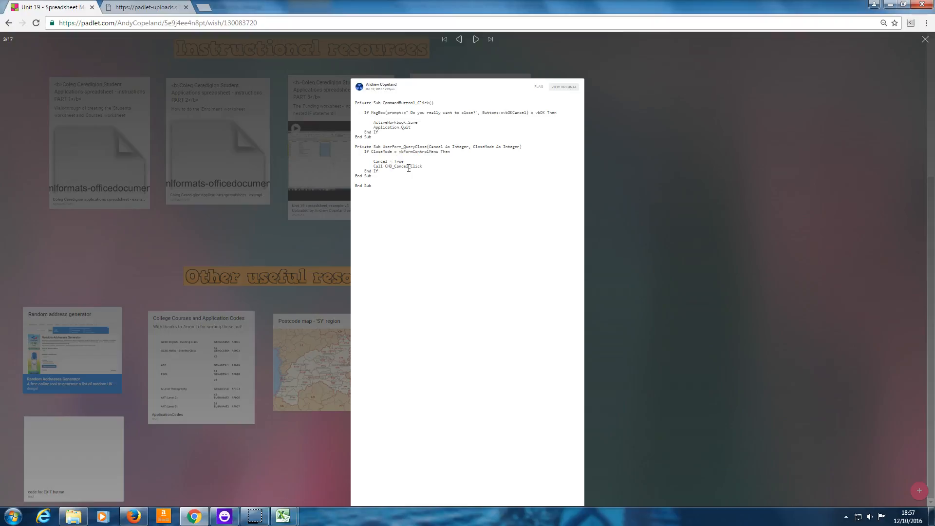
mouse_move(380, 188)
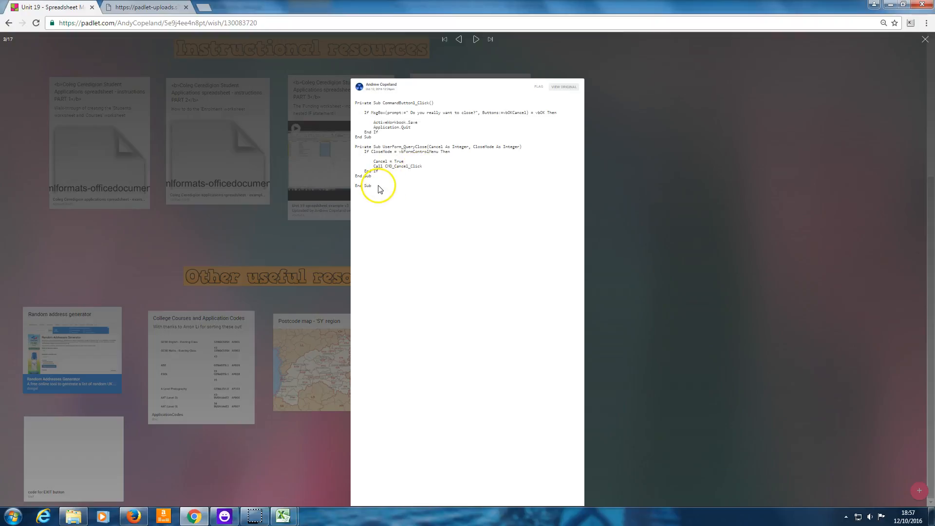
mouse_move(395, 185)
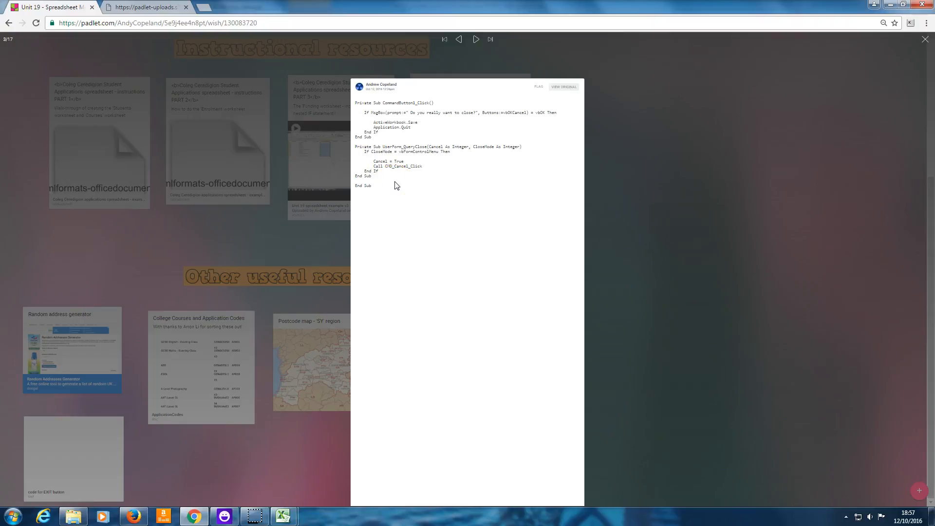
mouse_move(567, 108)
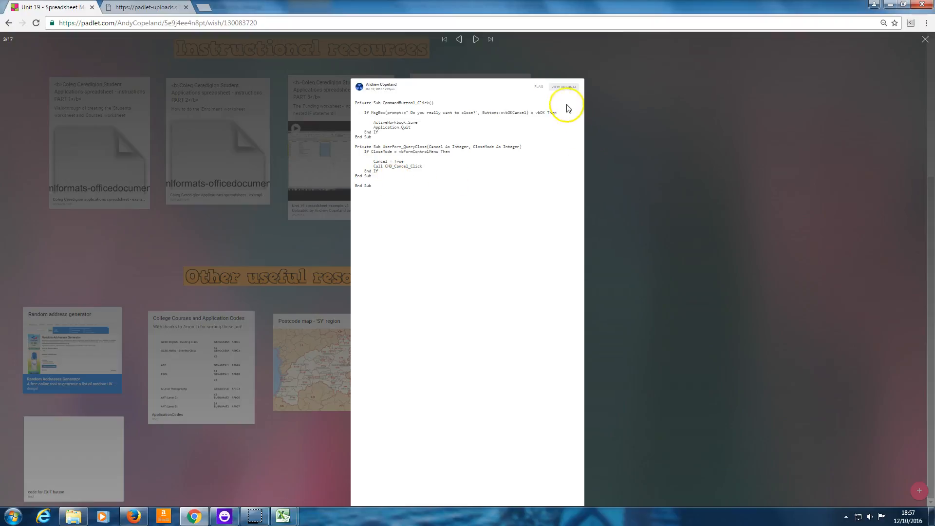
mouse_move(564, 91)
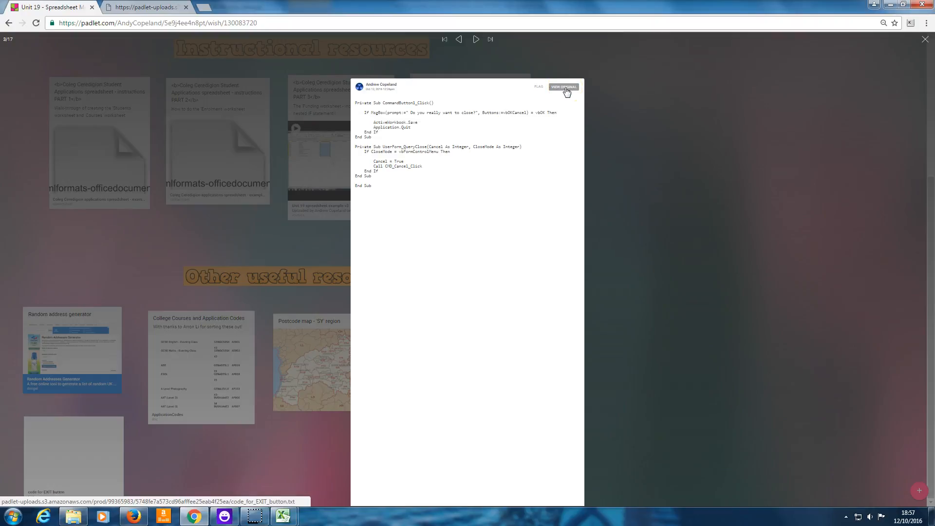
- View the original .txt of the EXIT code, select all of it and bring up Copy
left_click(562, 87)
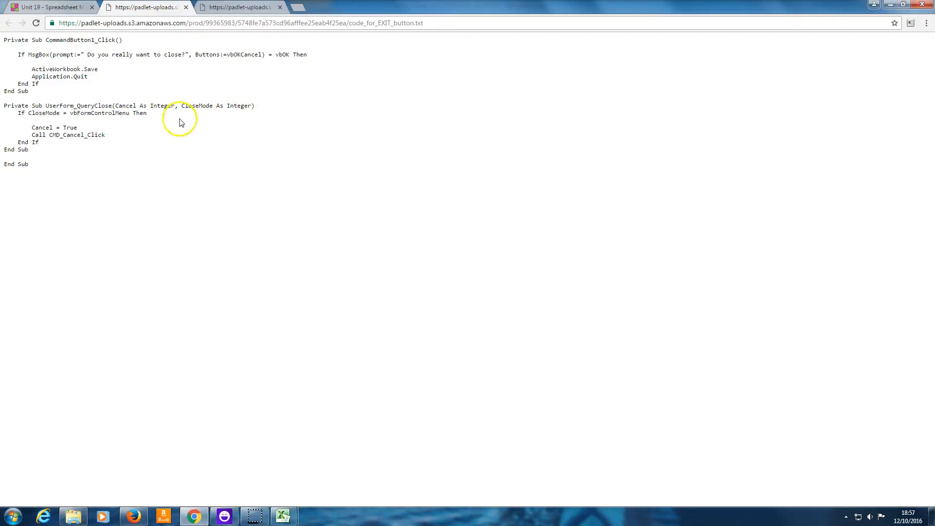
mouse_move(170, 196)
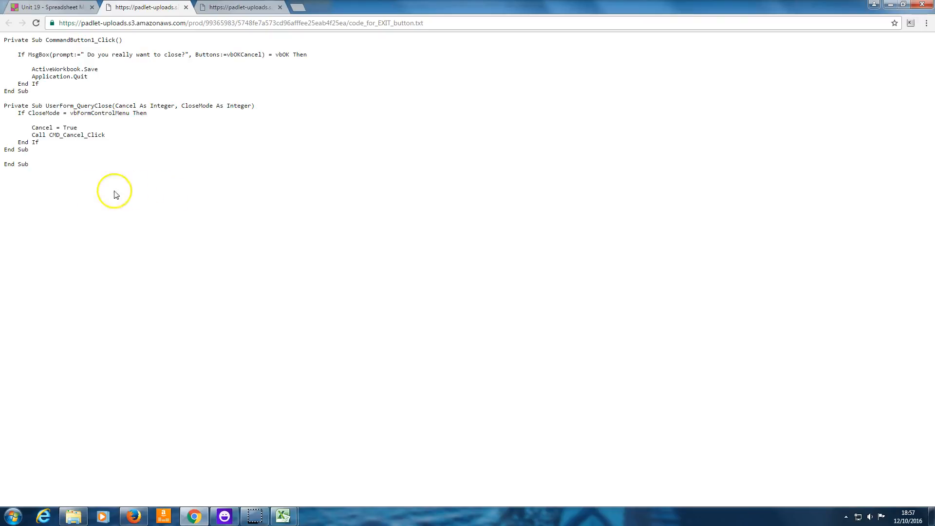
left_click_drag(2, 91, 30, 166)
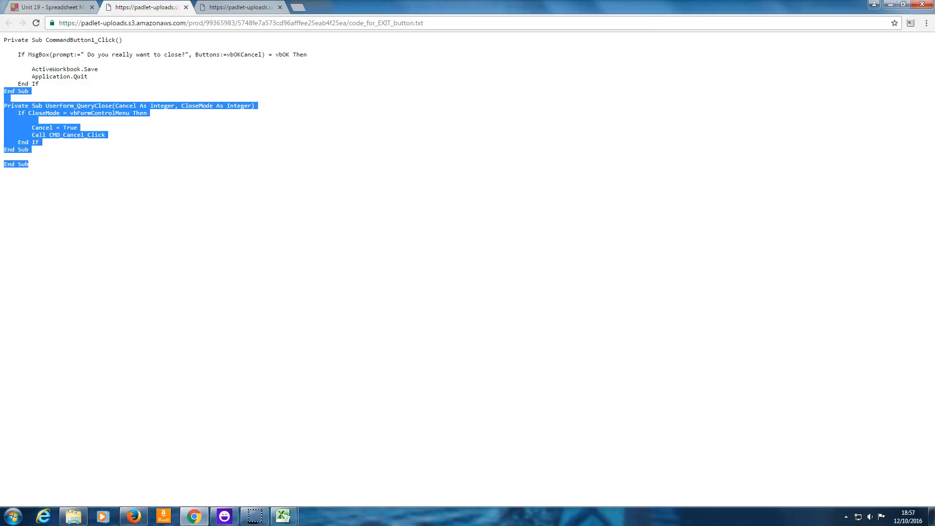
right_click(33, 71)
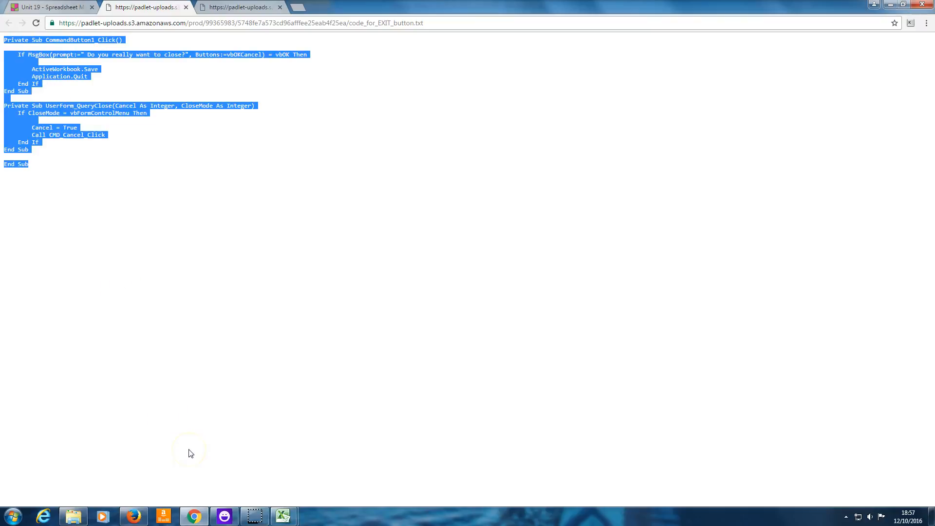
mouse_move(17, 494)
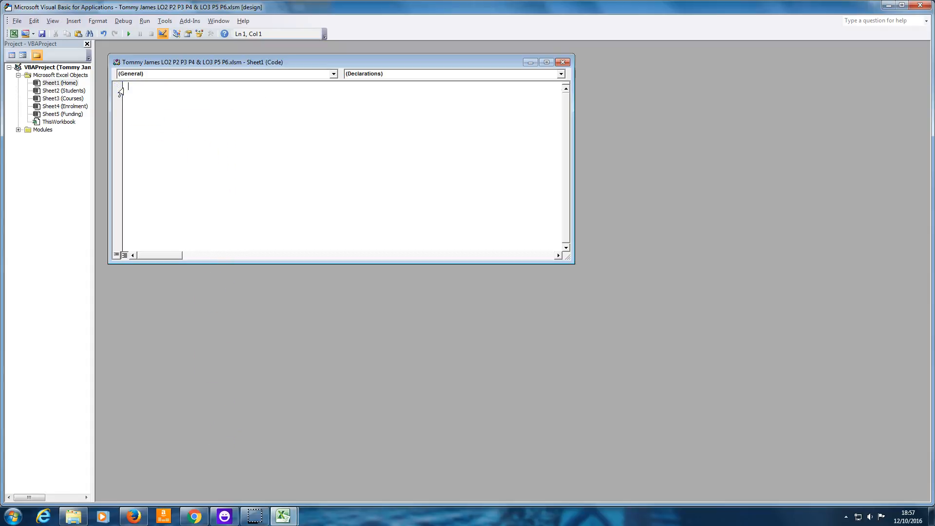
- Paste the copied close-confirmation code into the Sheet1 (Home) code window
right_click(160, 106)
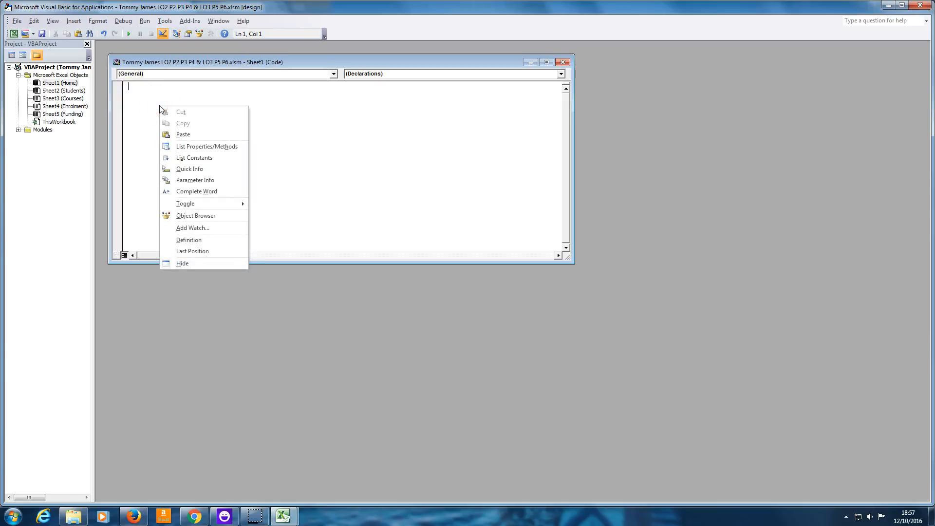
left_click(175, 133)
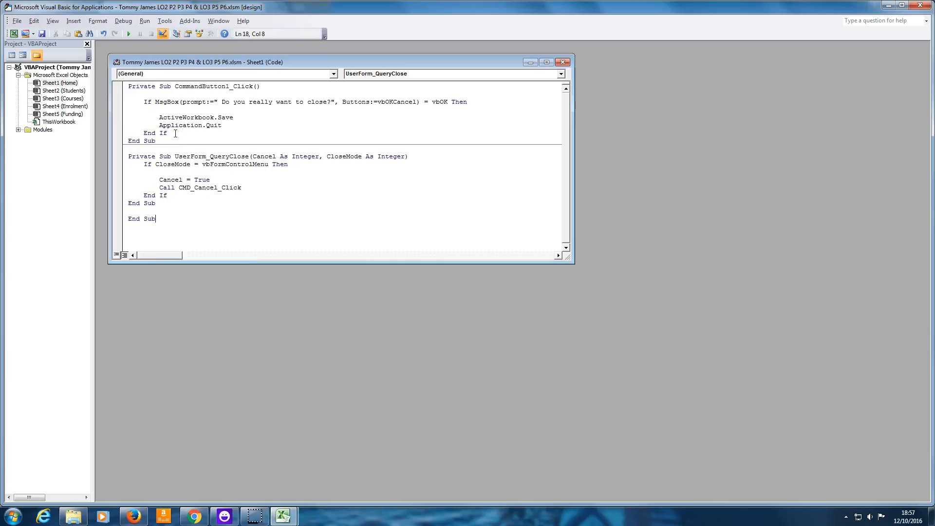
mouse_move(923, 6)
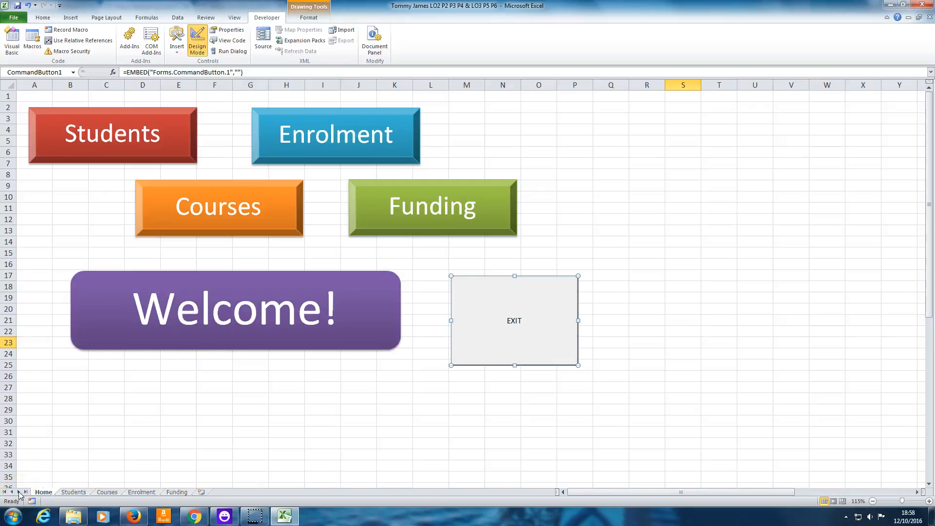
- Select the EXIT command button again on the Home sheet while still in design mode
left_click(666, 347)
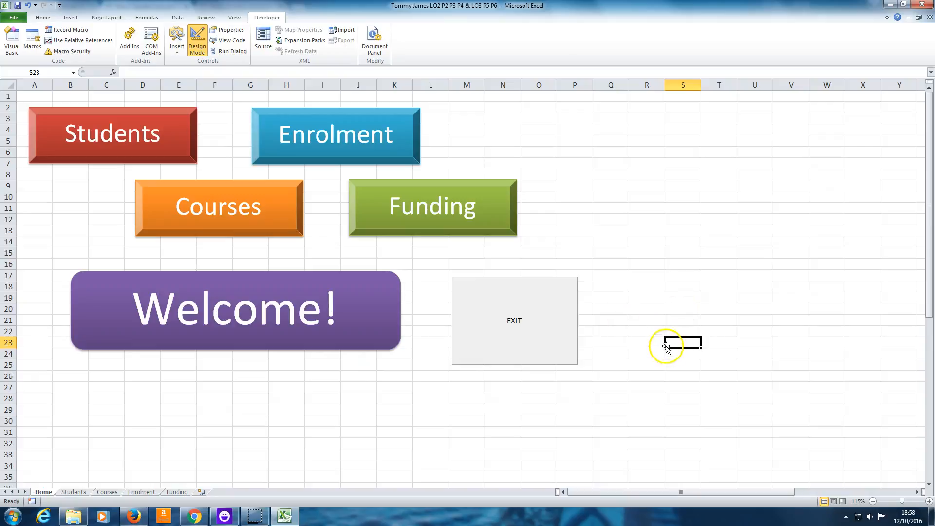
mouse_move(657, 251)
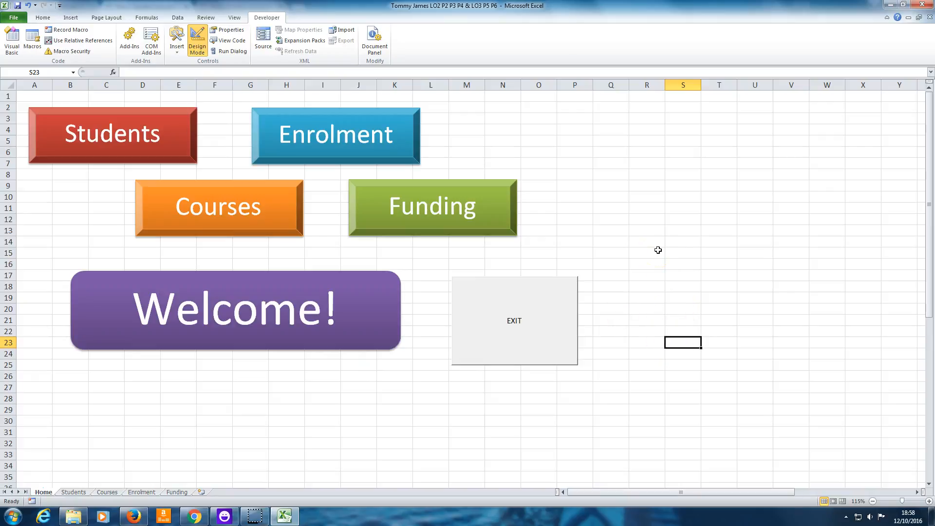
left_click(513, 321)
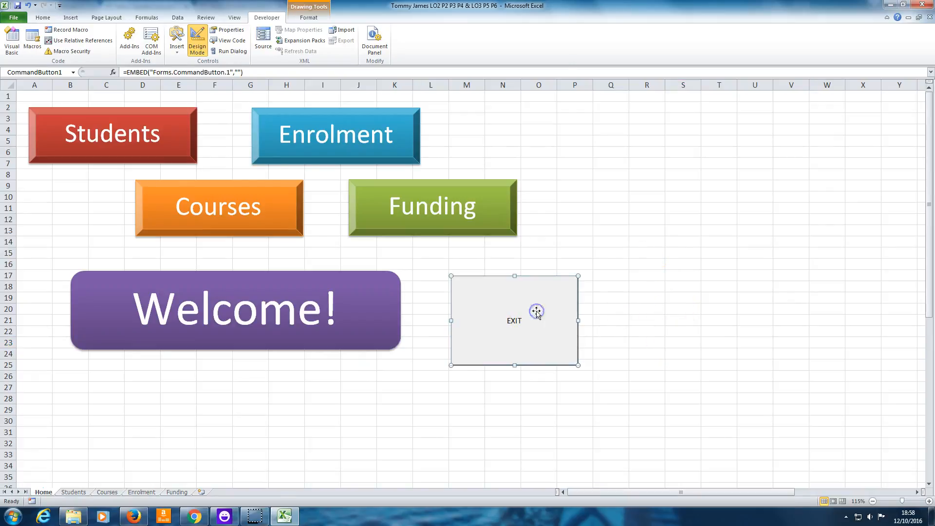
double_click(514, 321)
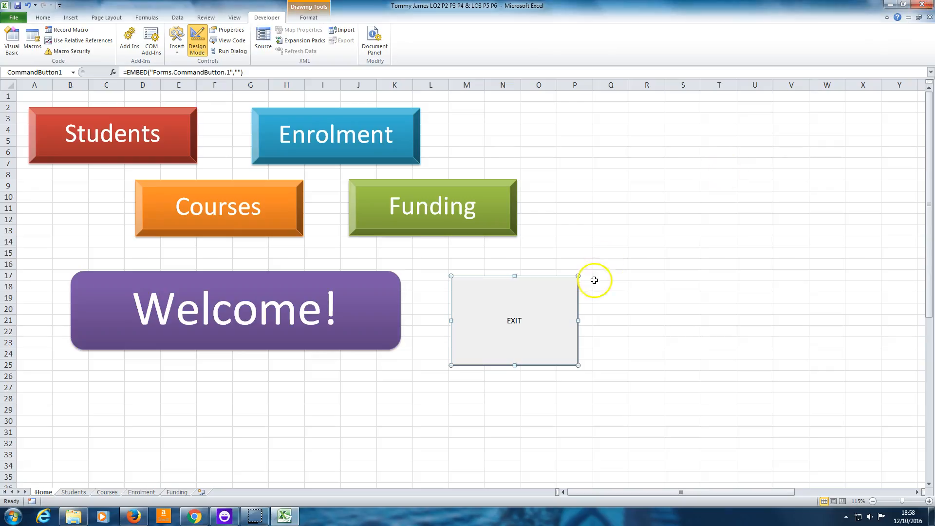
mouse_move(571, 298)
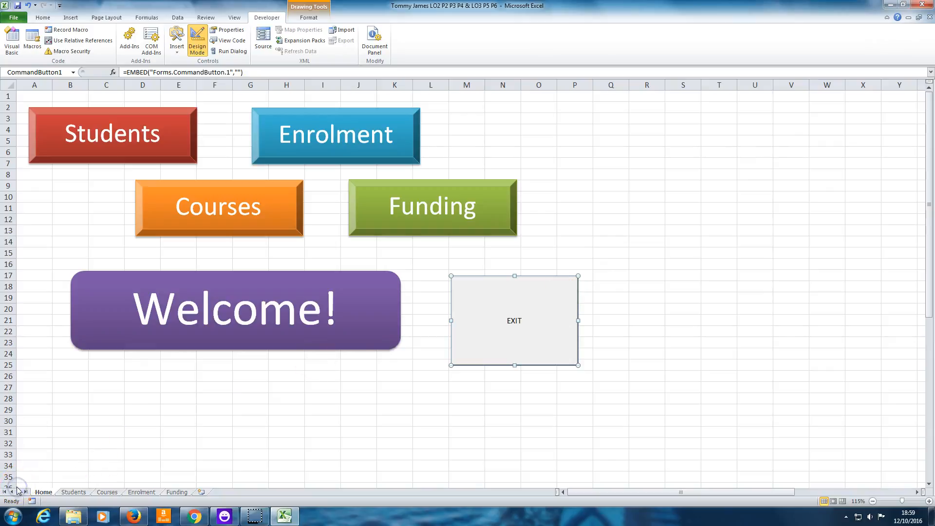
mouse_move(612, 232)
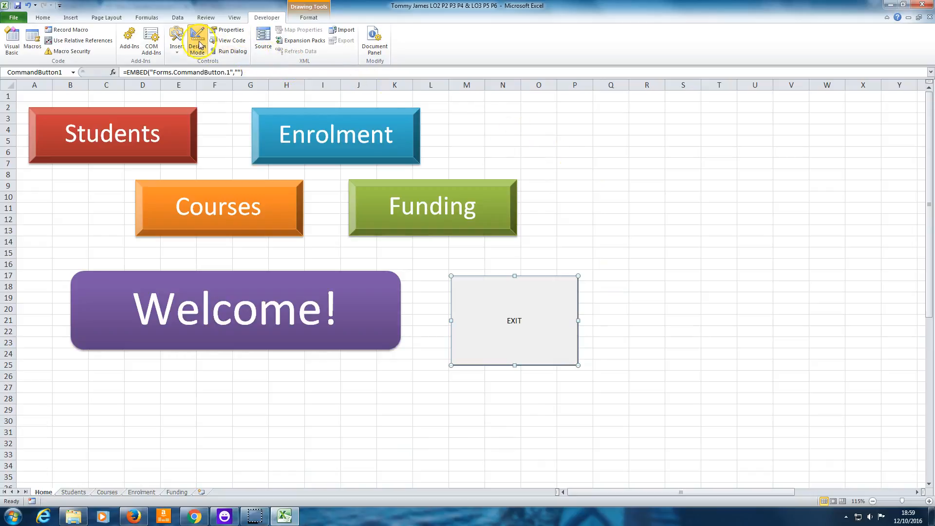
mouse_move(197, 42)
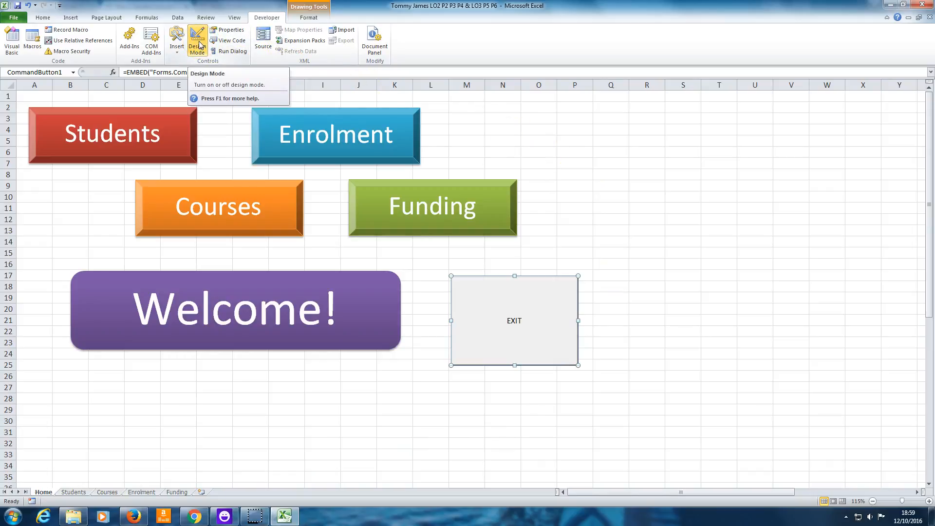
- Turn off Design Mode, trigger EXIT to raise the 'Do you really want to close?' prompt, and cancel it
left_click(197, 40)
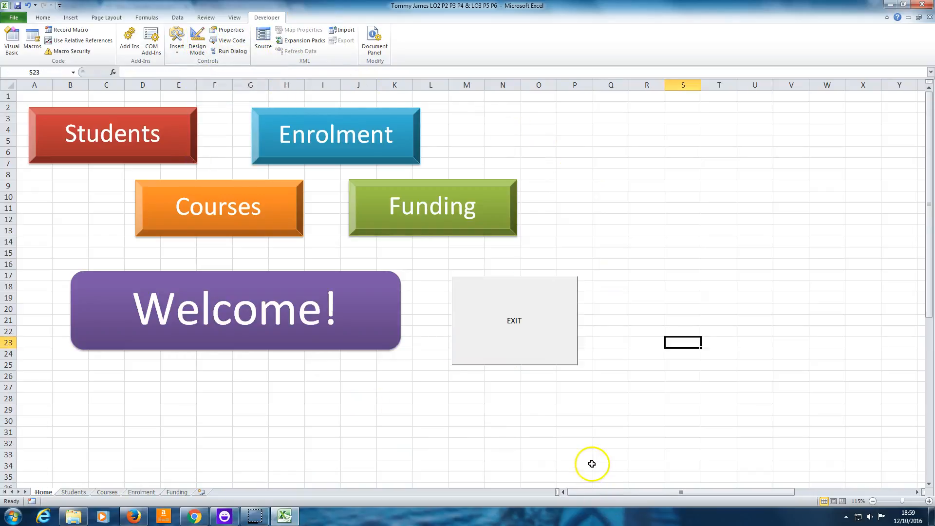
mouse_move(539, 338)
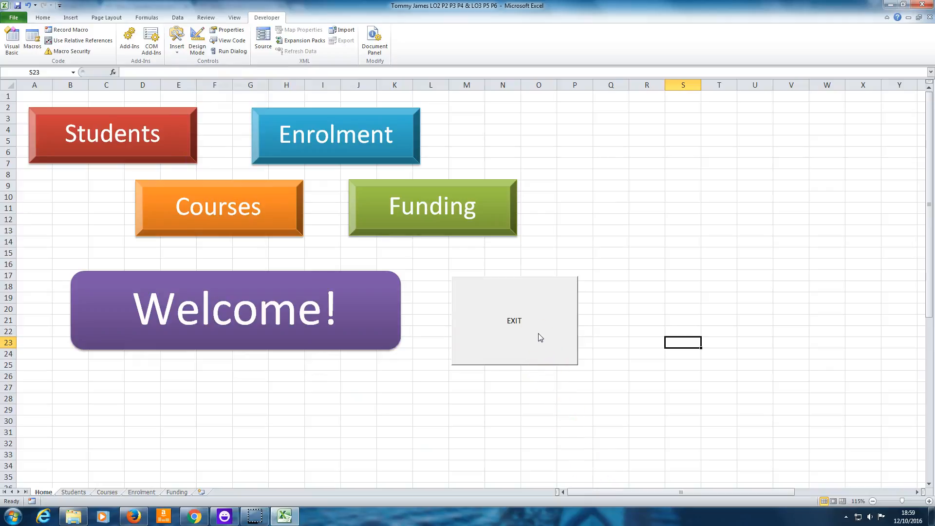
left_click(513, 321)
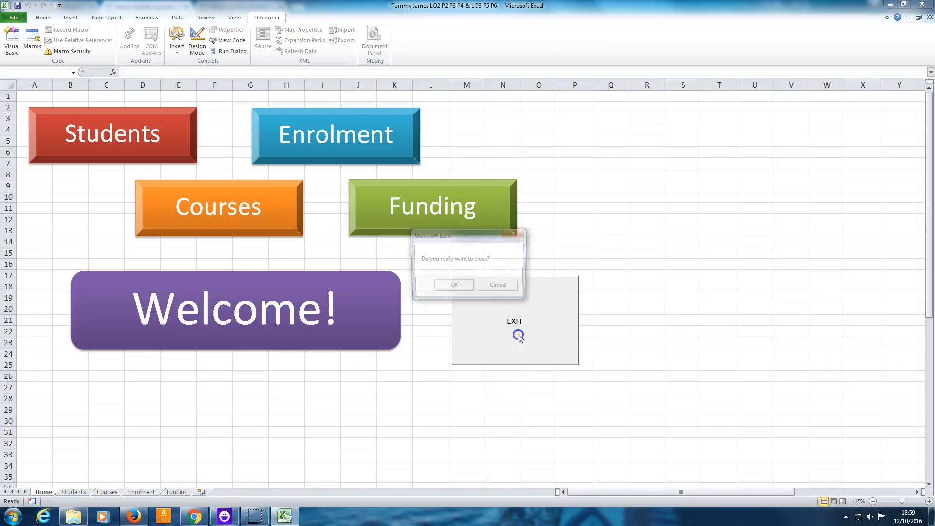
left_click(498, 284)
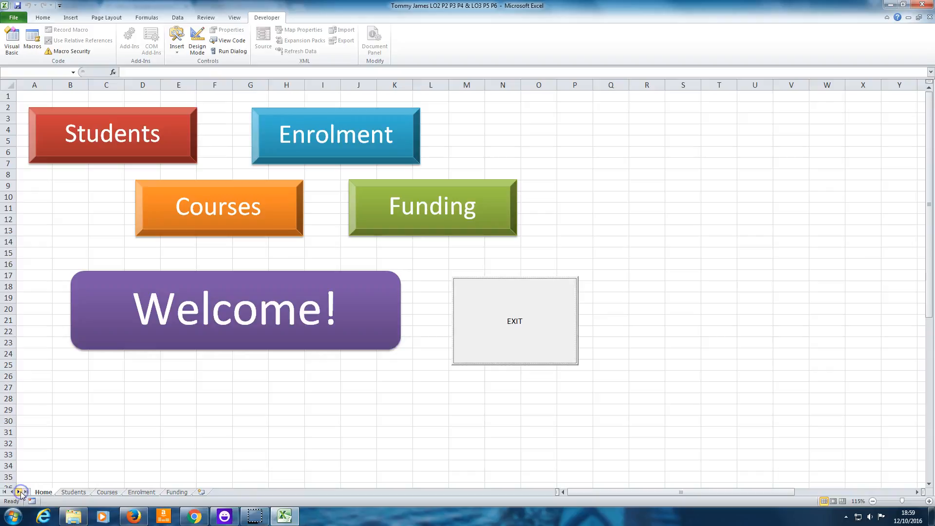
mouse_move(196, 459)
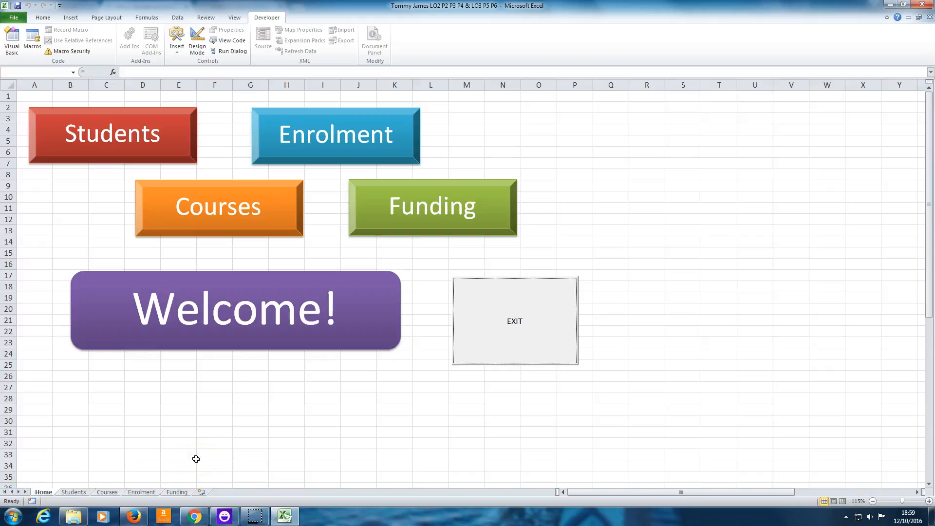